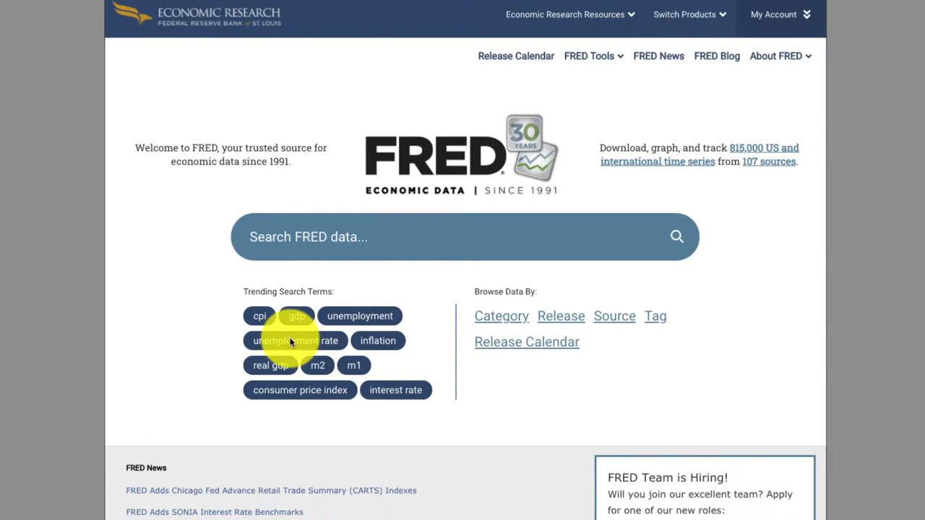
pyautogui.moveTo(302, 300)
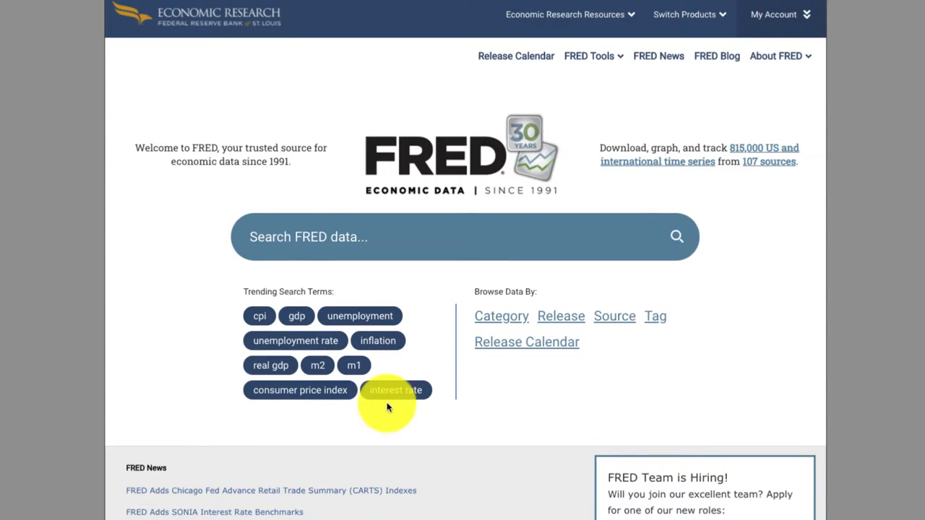
pyautogui.moveTo(408, 408)
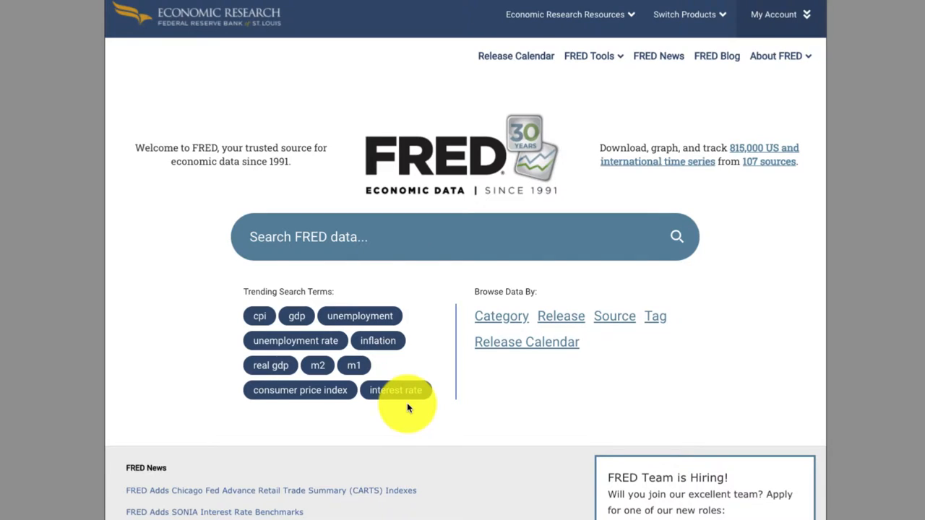
pyautogui.moveTo(506, 232)
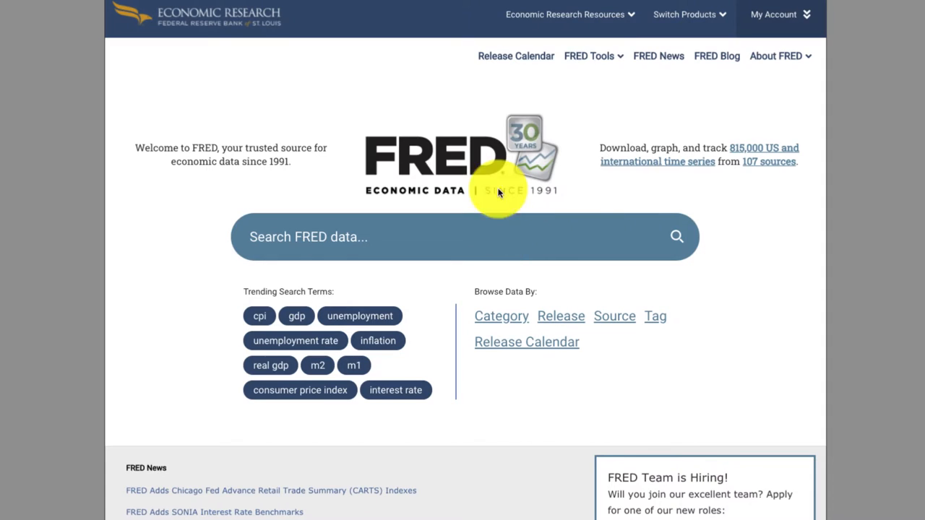
pyautogui.moveTo(804, 61)
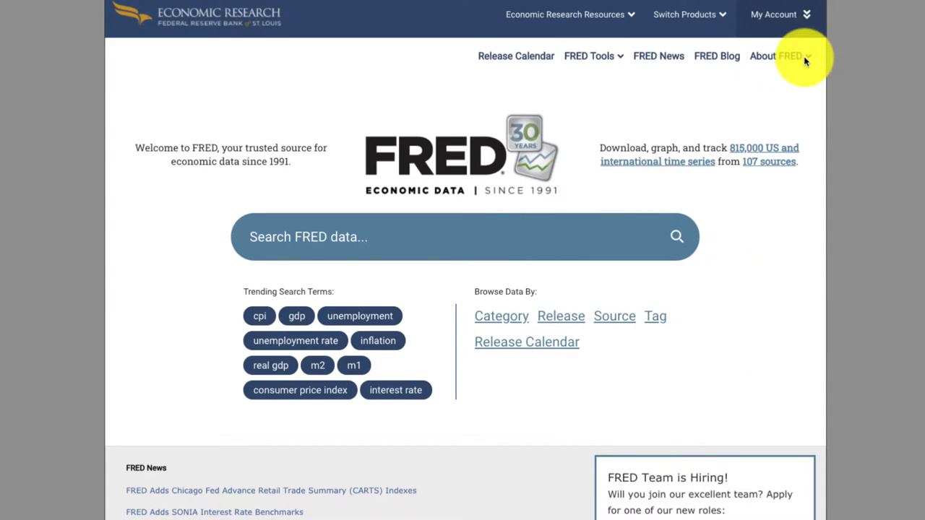
# From My Account, open the API Keys page listing the existing real-estate home price key.
pyautogui.click(774, 15)
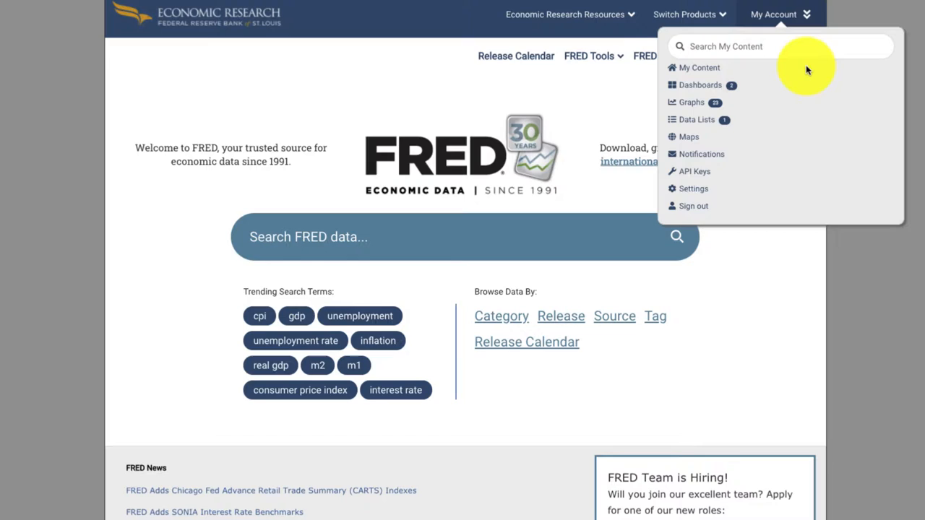
pyautogui.moveTo(795, 162)
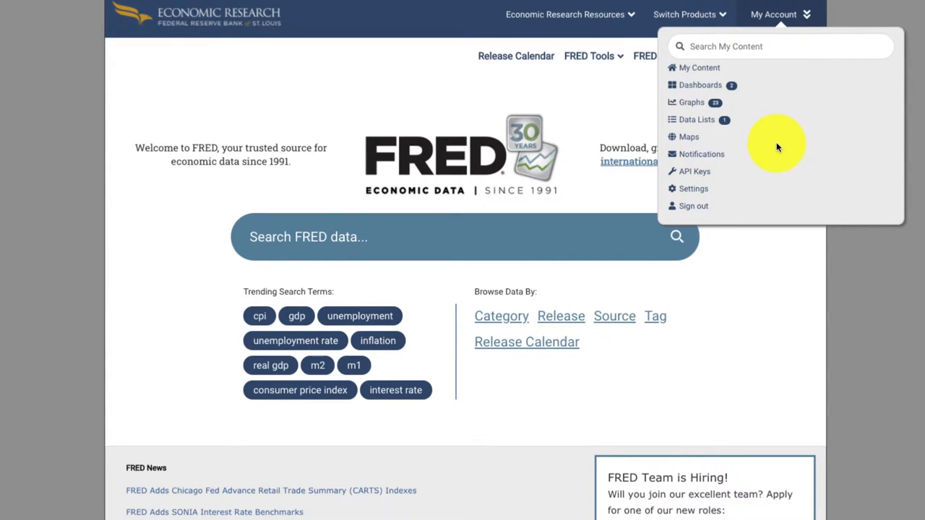
pyautogui.moveTo(697, 176)
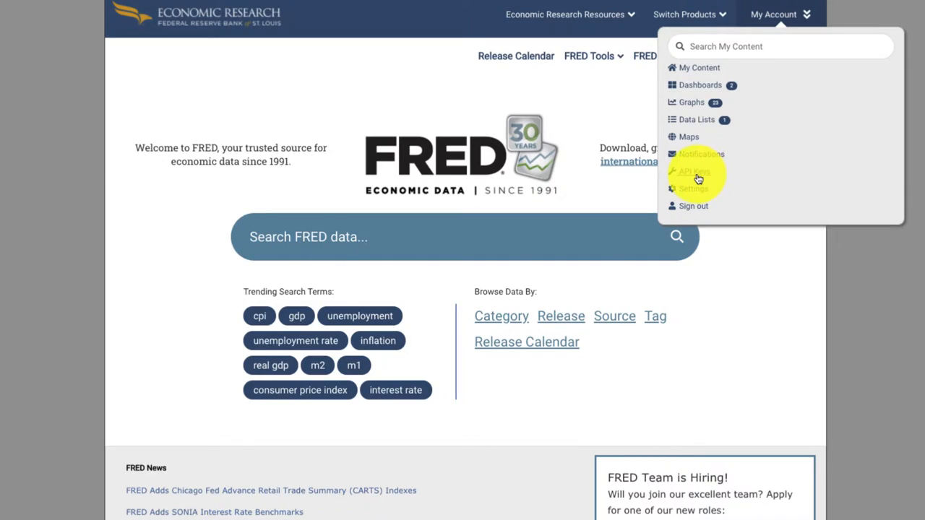
pyautogui.click(694, 170)
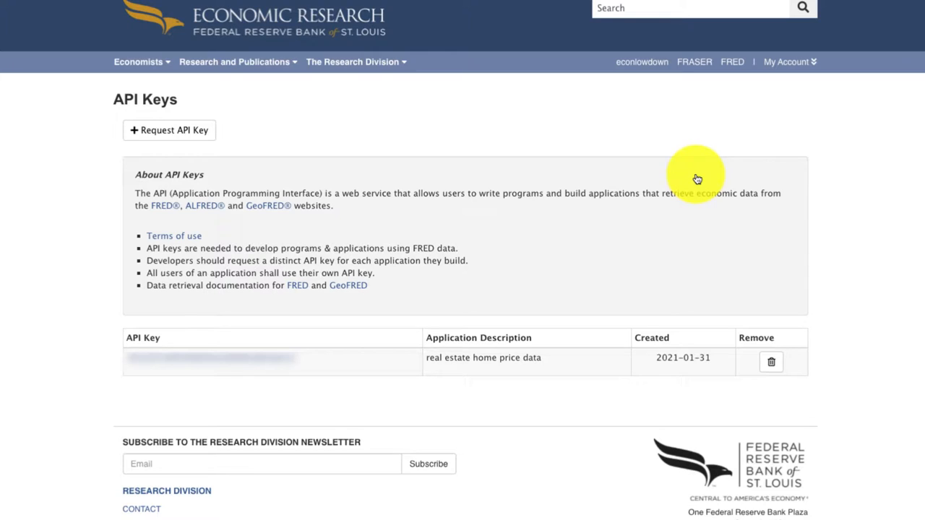
pyautogui.moveTo(188, 149)
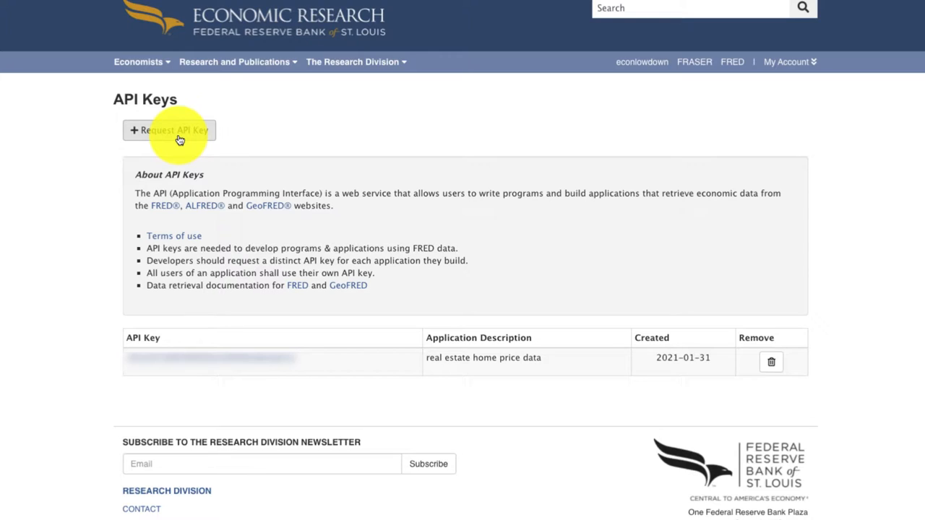
pyautogui.moveTo(197, 157)
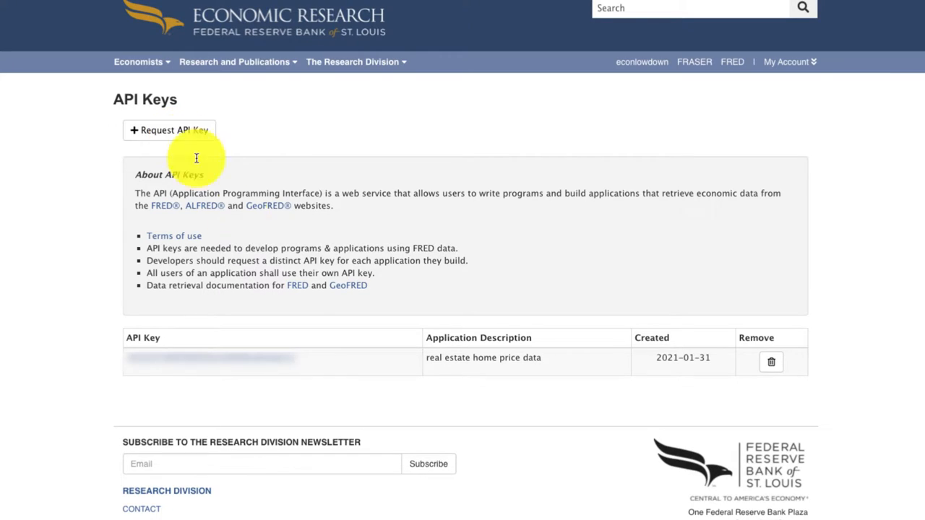
pyautogui.moveTo(215, 348)
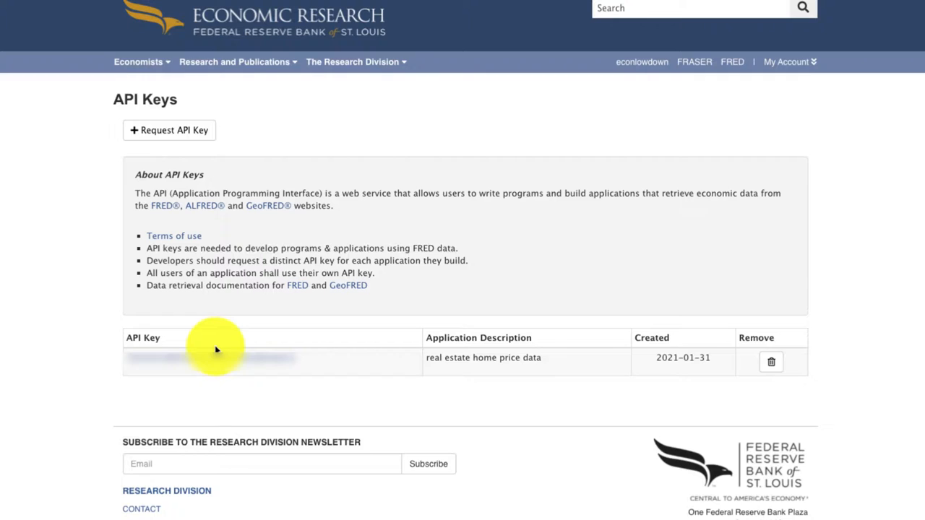
pyautogui.moveTo(263, 137)
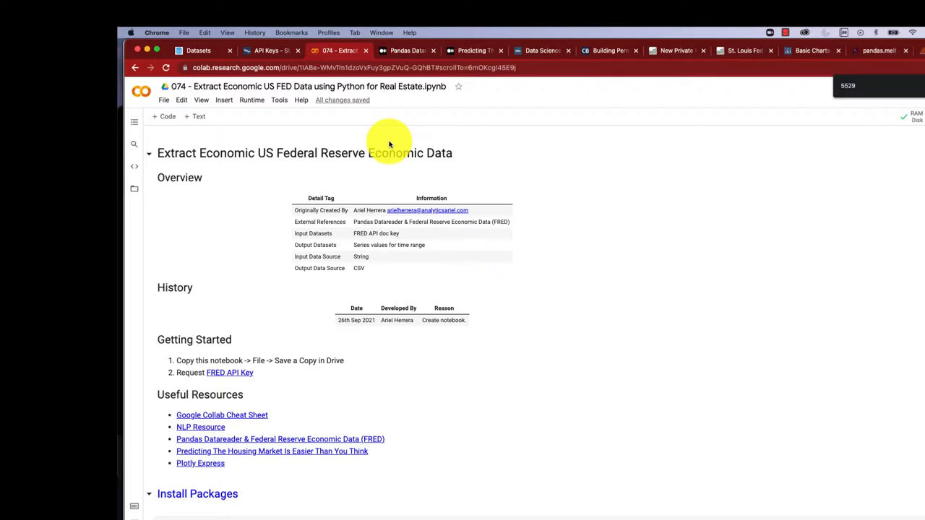
pyautogui.moveTo(165, 107)
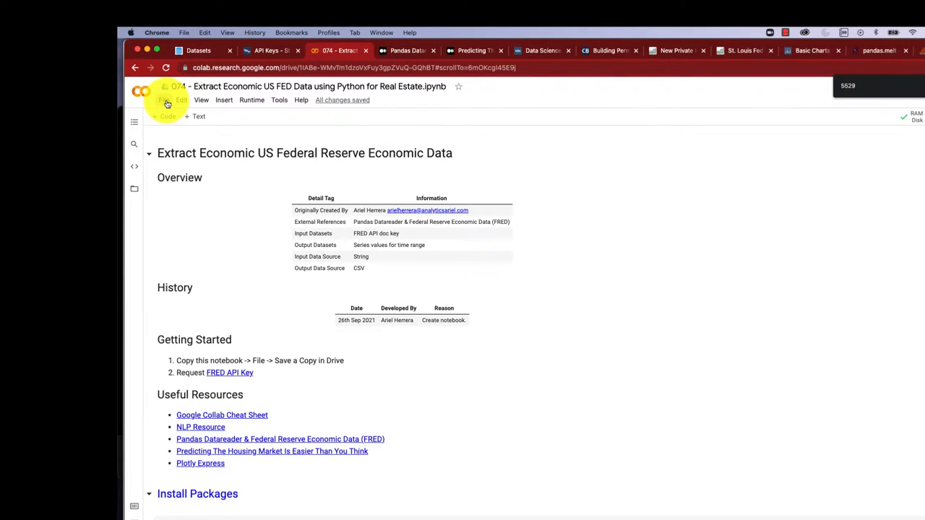
# Check the notebook's File menu options, then move to the housing market prediction article.
pyautogui.click(165, 100)
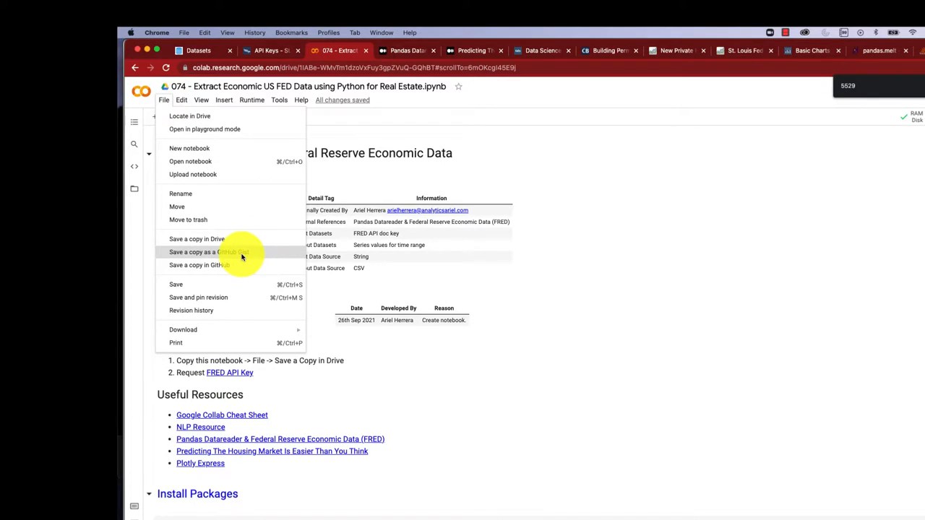
pyautogui.moveTo(216, 240)
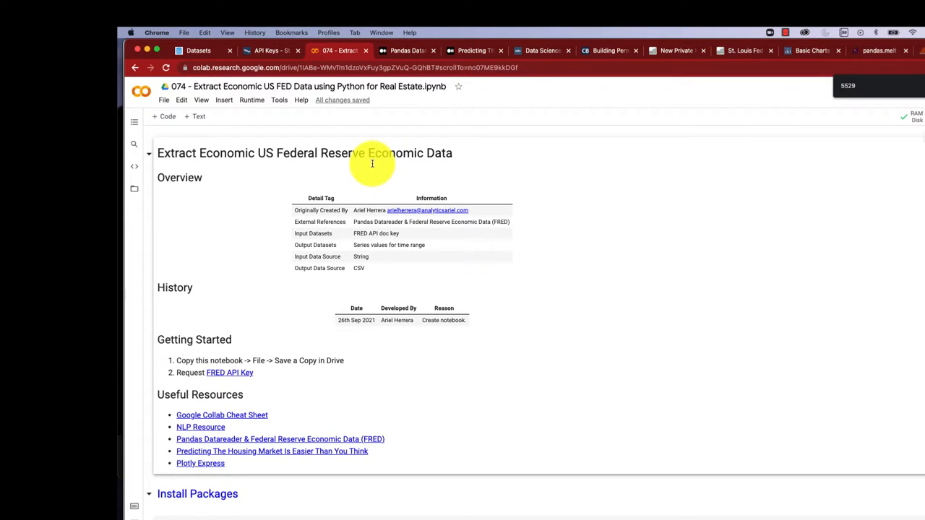
pyautogui.moveTo(379, 122)
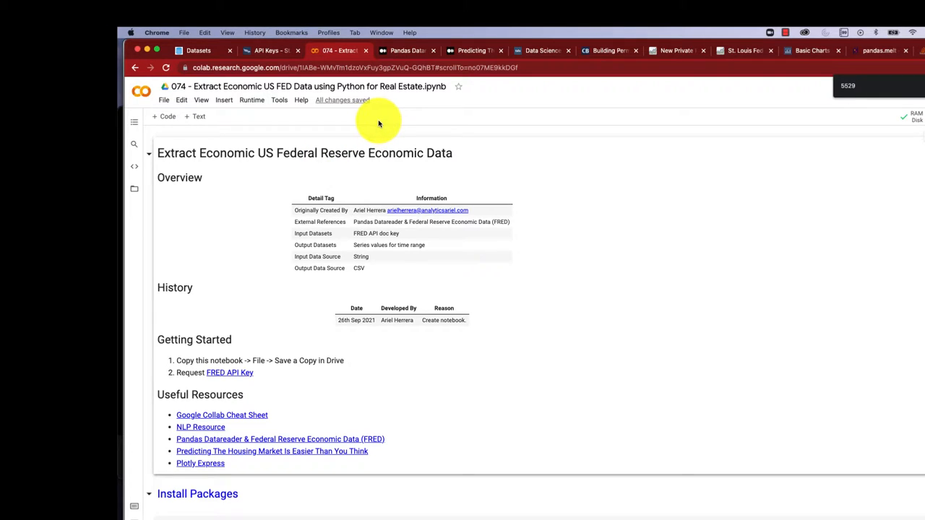
pyautogui.click(474, 51)
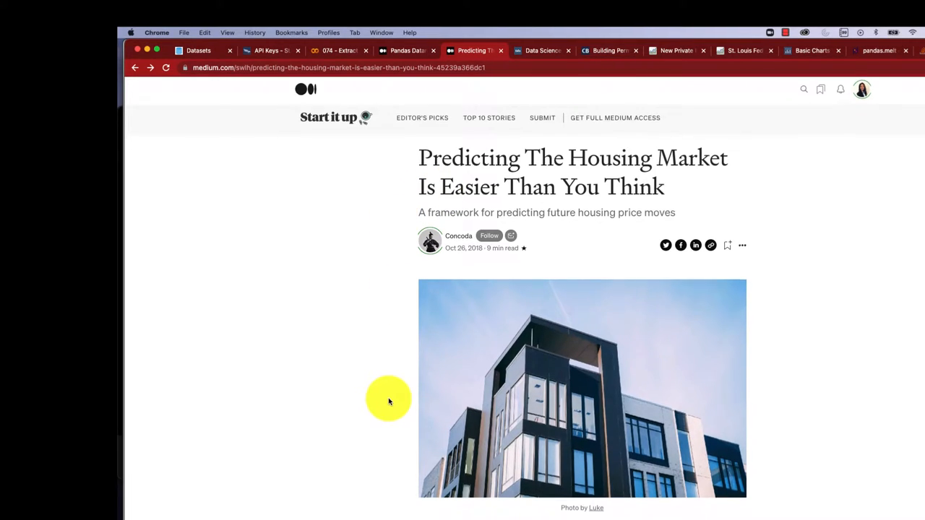
# Scroll the article to 'Step 1: Identify powerful leading indicators' with its housing chart.
pyautogui.scroll(-3)
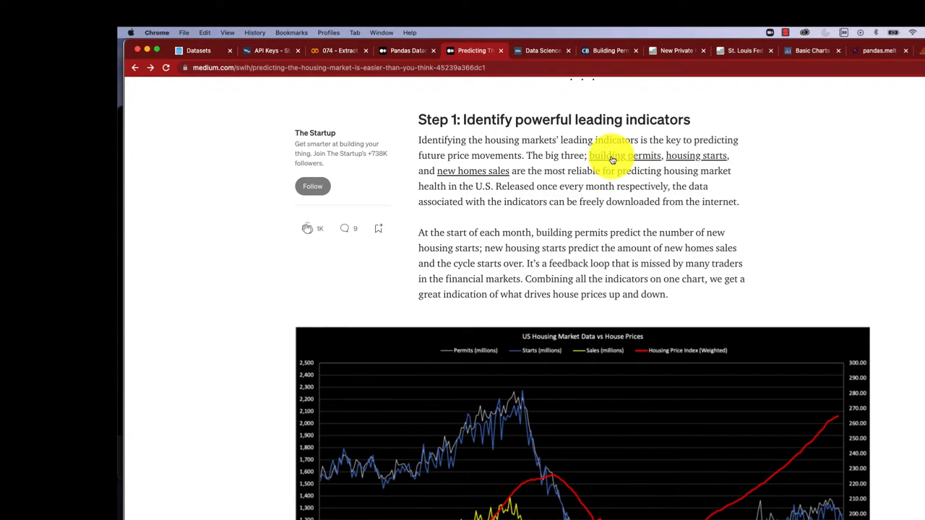
# Follow the article's building permits link to the Census Building Permits Survey by-state data.
pyautogui.click(610, 156)
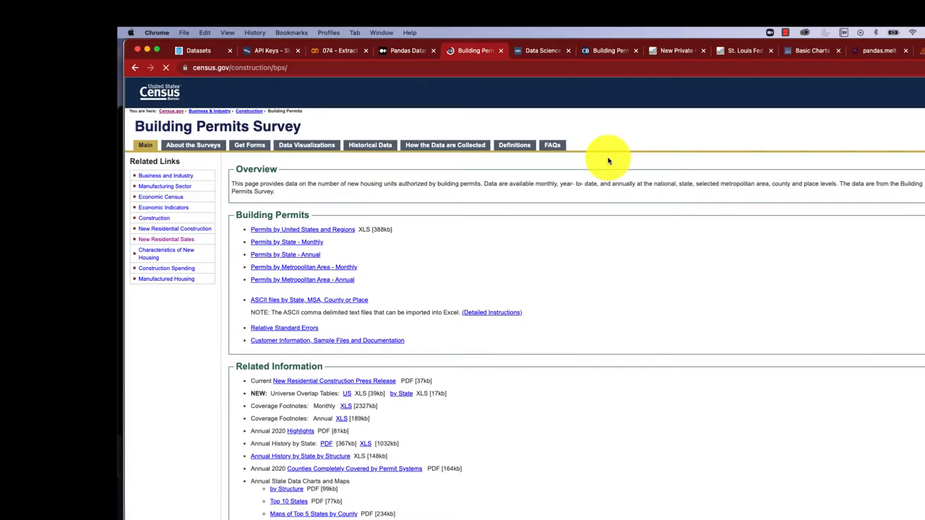
pyautogui.click(165, 68)
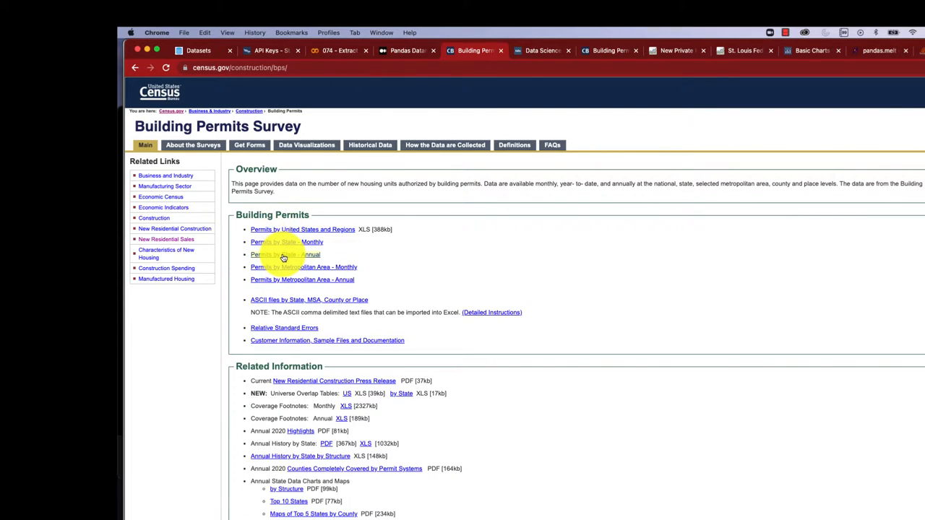
pyautogui.click(287, 243)
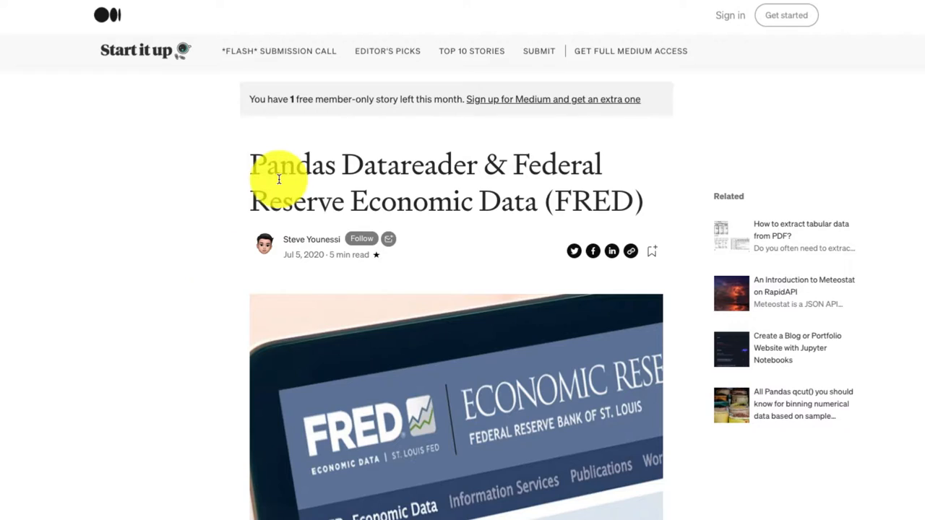
pyautogui.moveTo(474, 167)
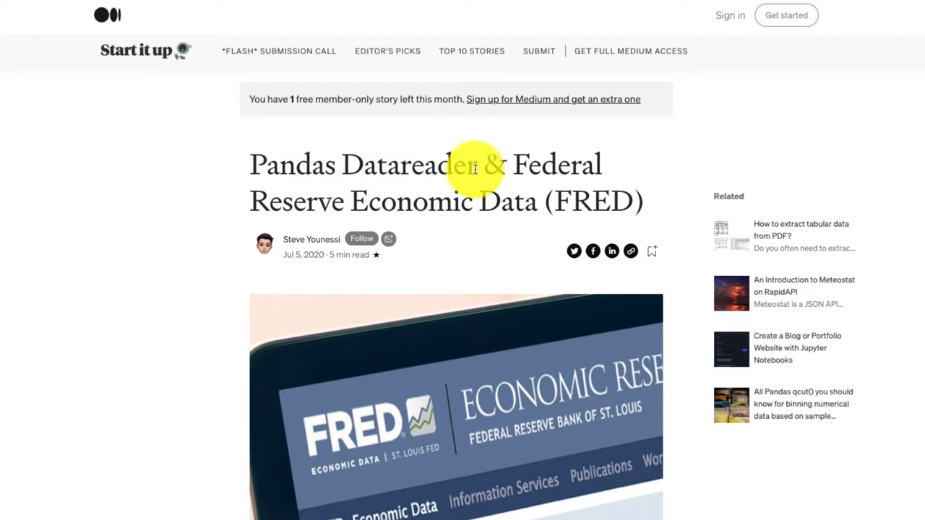
pyautogui.moveTo(495, 168)
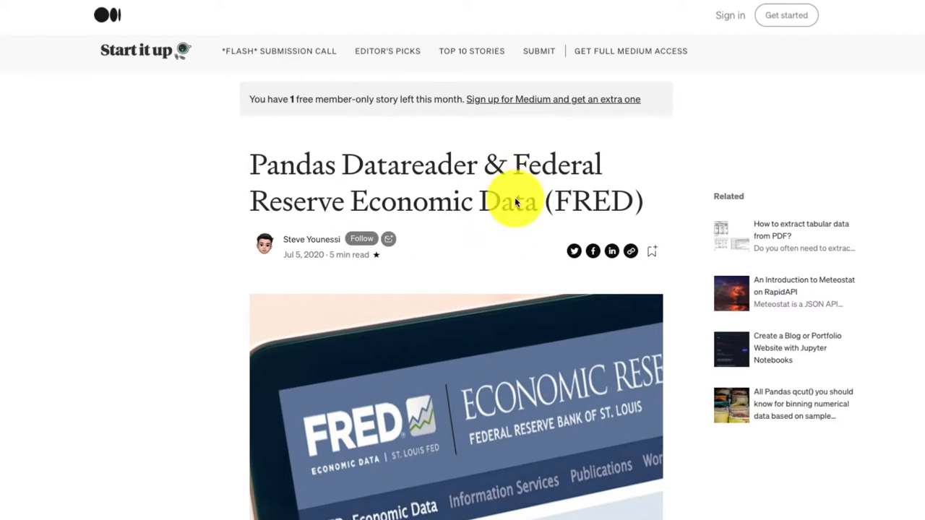
# Scroll through the Pandas Datareader article's introduction to FRED.
pyautogui.scroll(-3)
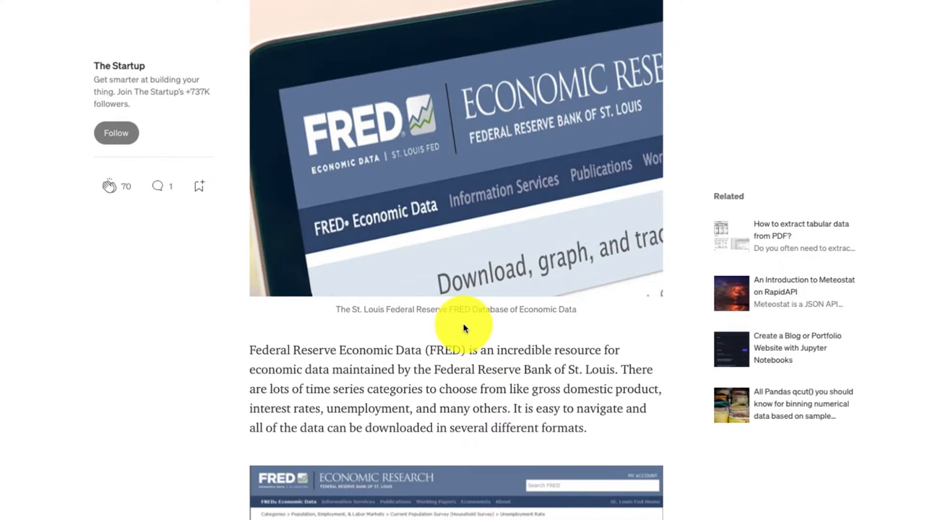
pyautogui.scroll(-3)
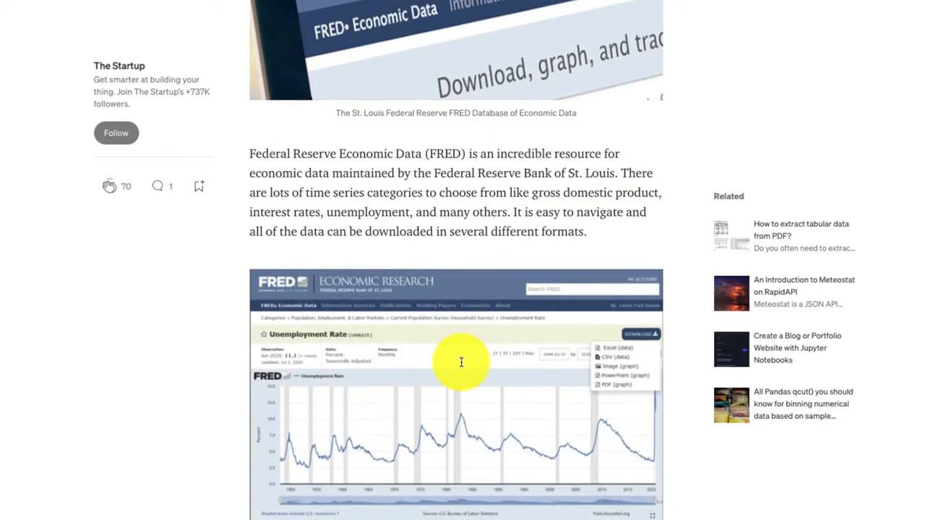
pyautogui.moveTo(382, 361)
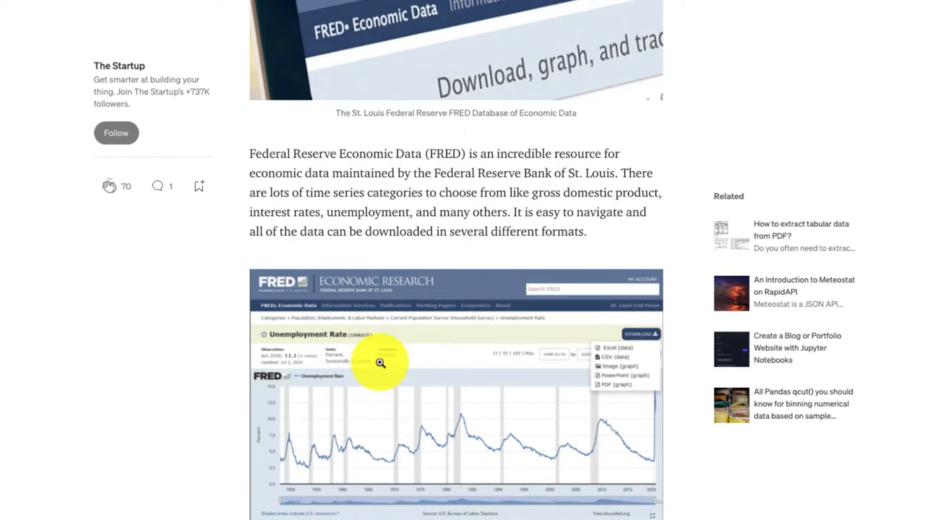
pyautogui.scroll(-3)
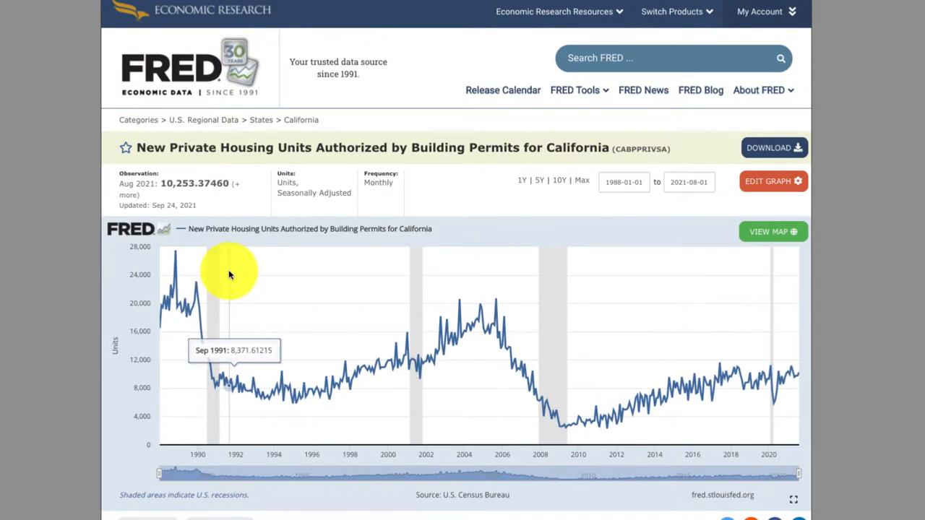
pyautogui.moveTo(295, 130)
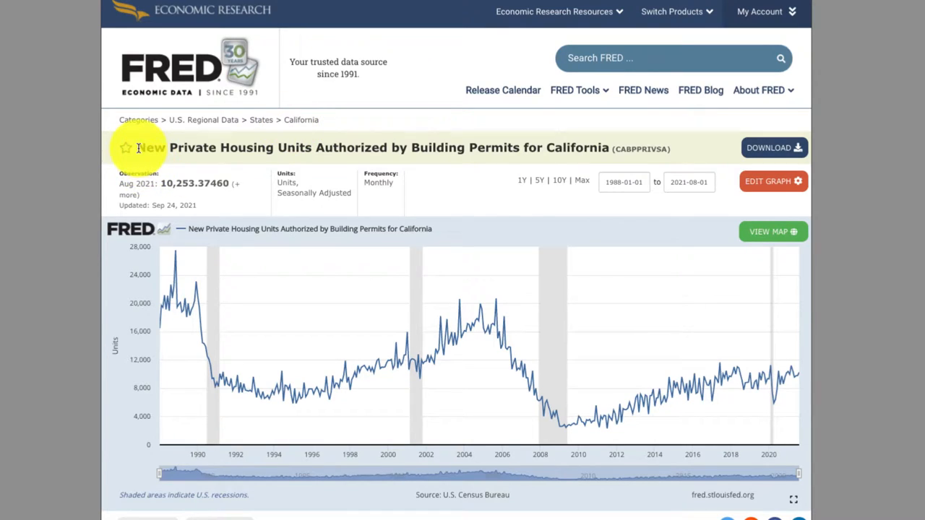
pyautogui.moveTo(462, 152)
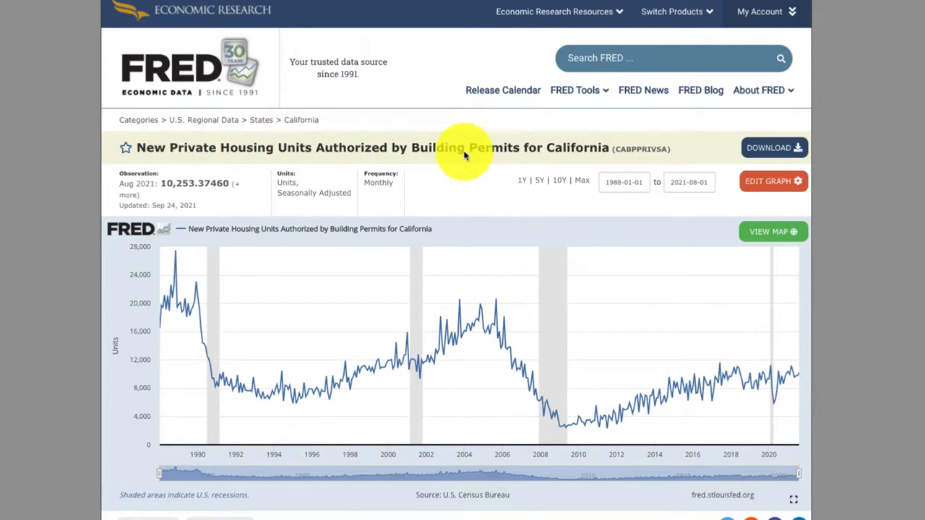
pyautogui.moveTo(292, 405)
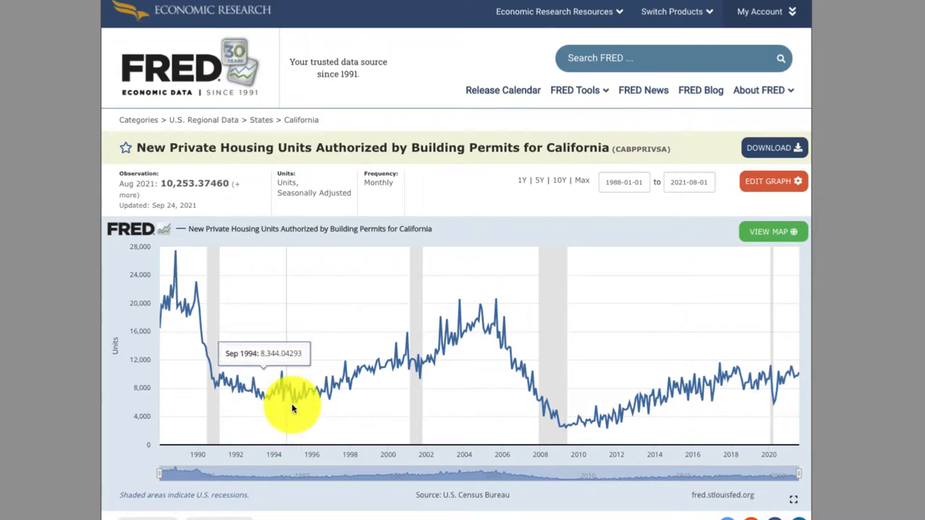
pyautogui.scroll(-3)
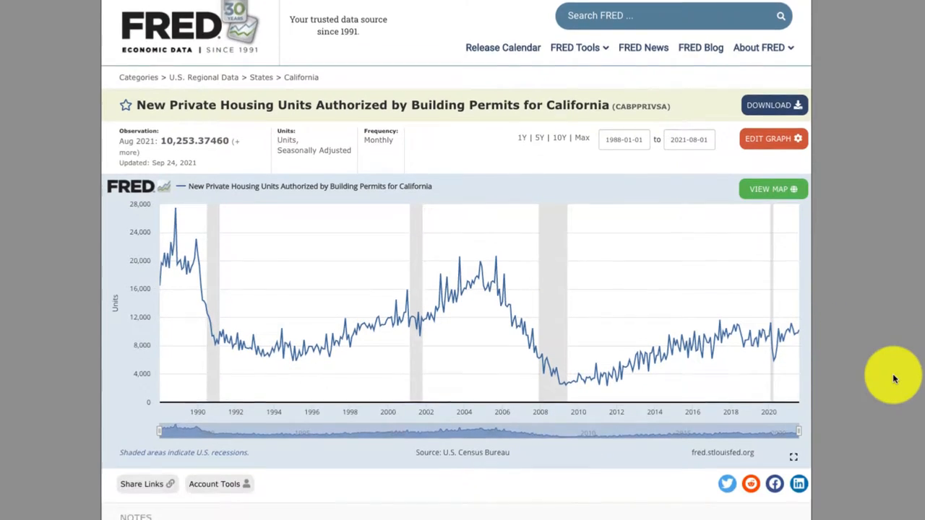
pyautogui.scroll(-3)
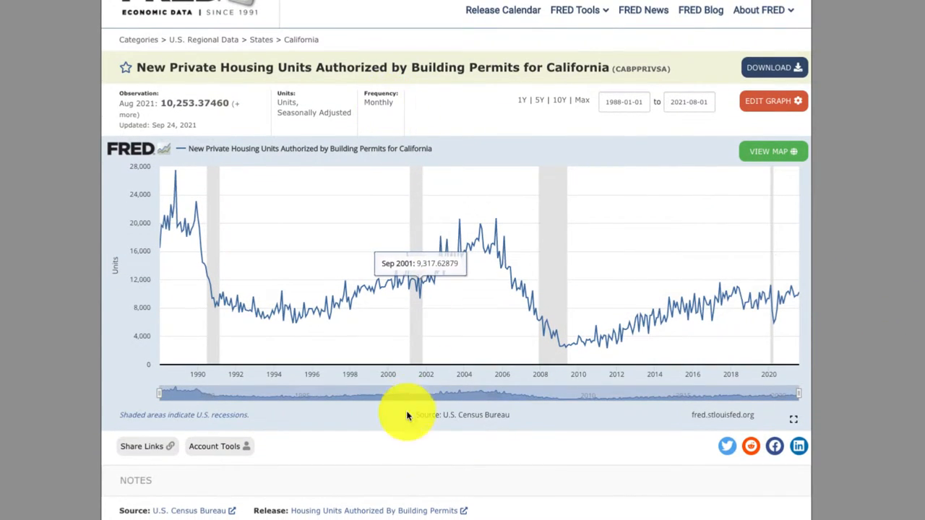
pyautogui.scroll(-3)
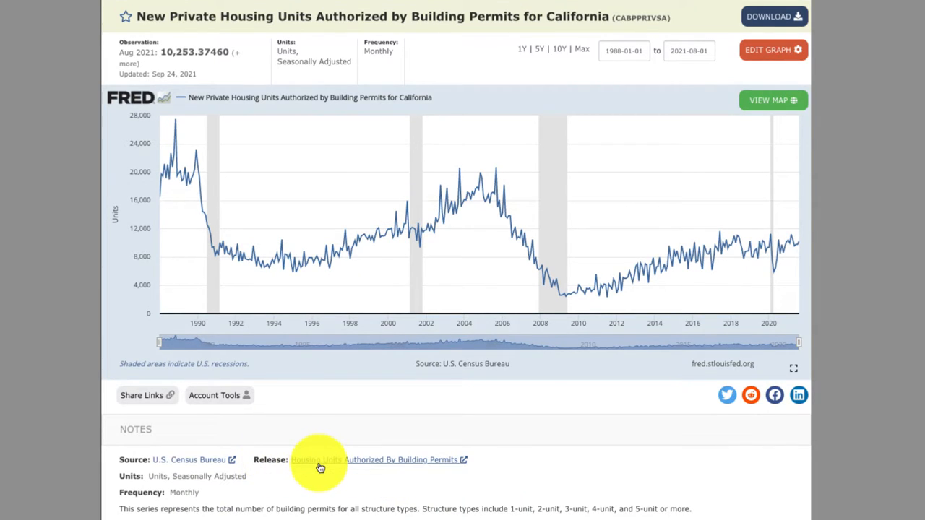
pyautogui.click(317, 460)
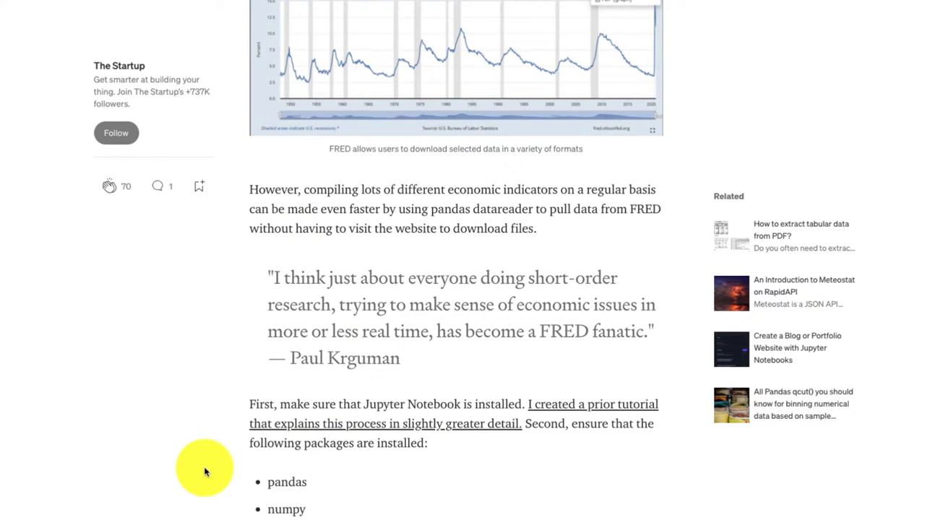
pyautogui.scroll(-3)
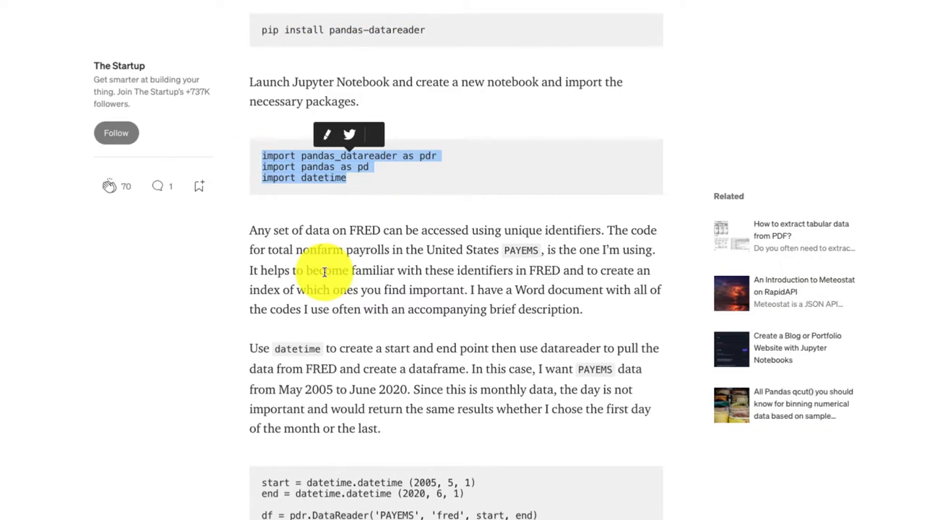
pyautogui.scroll(-3)
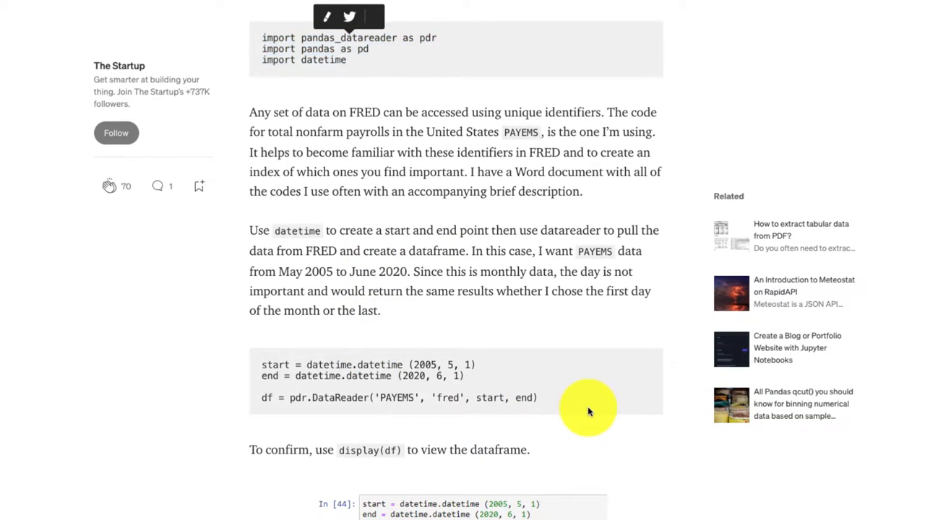
pyautogui.scroll(-3)
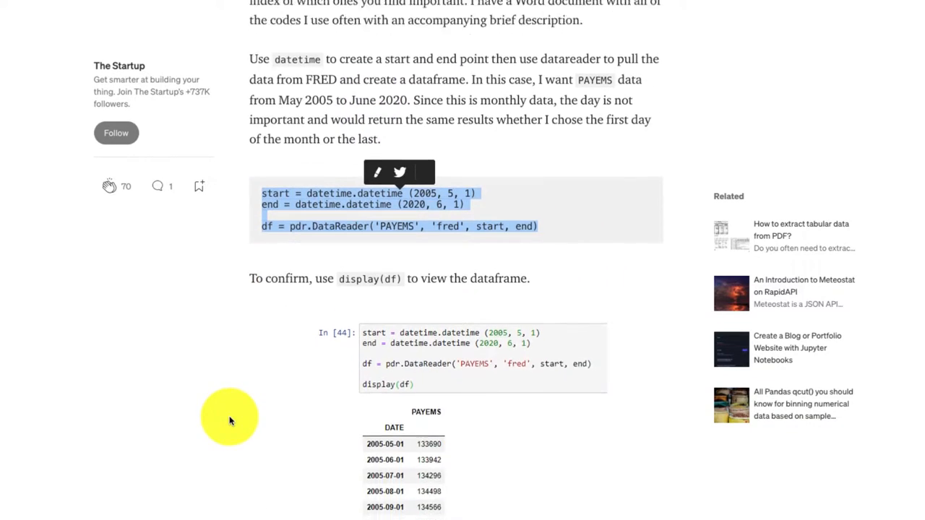
pyautogui.scroll(-3)
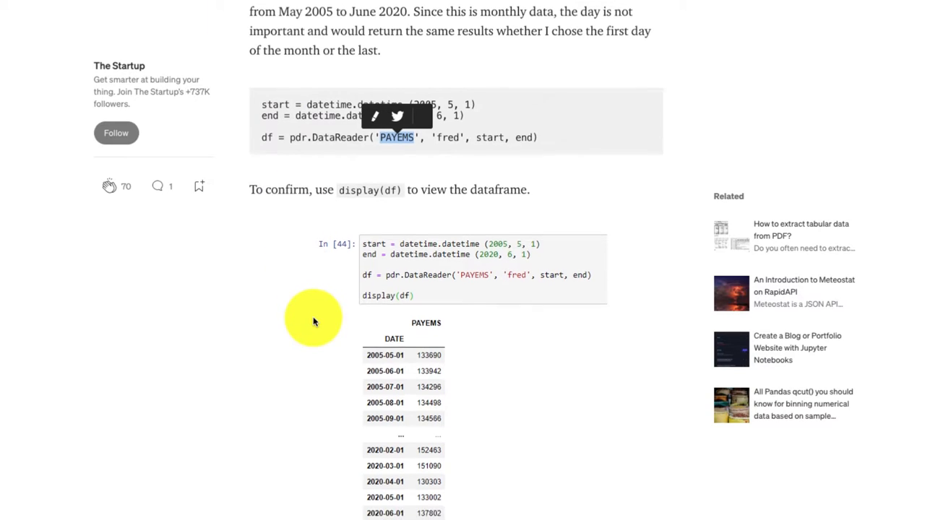
pyautogui.scroll(-3)
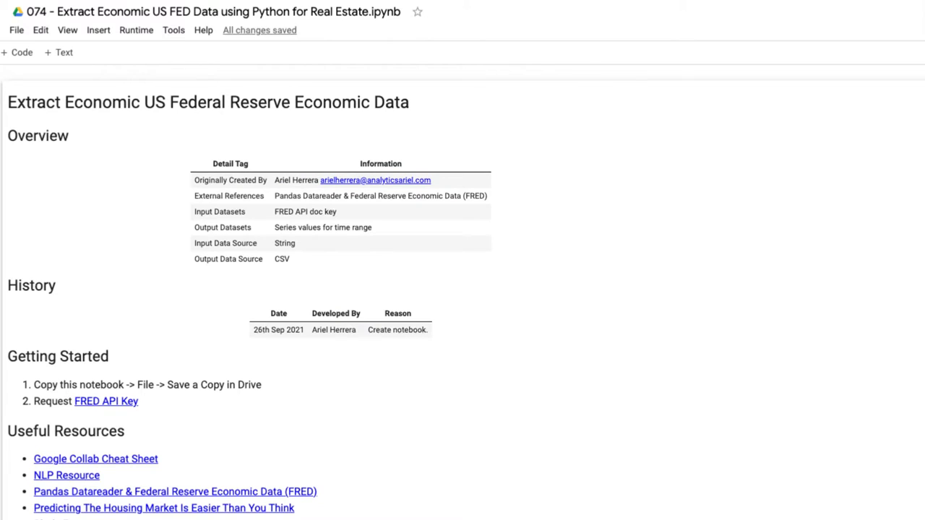
# Run the !pip install pandas-datareader cell and the Imports cell.
pyautogui.scroll(-3)
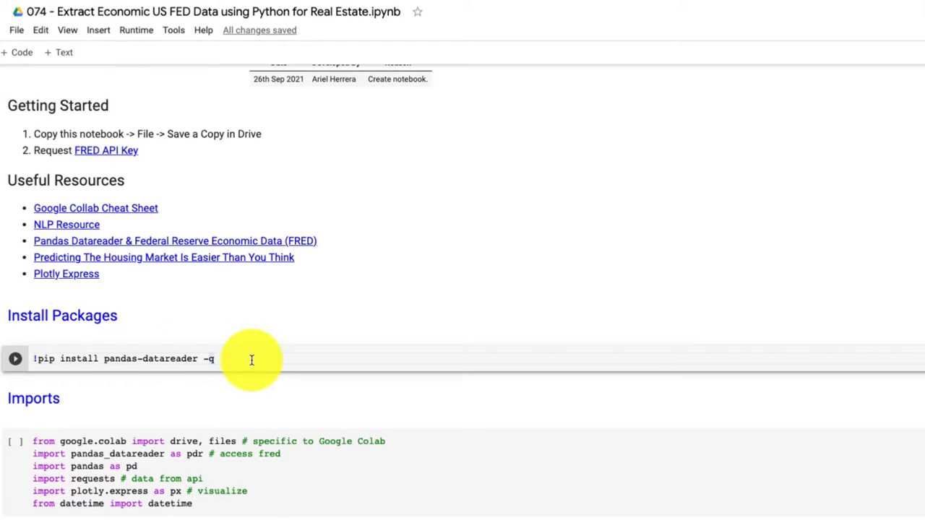
pyautogui.click(14, 359)
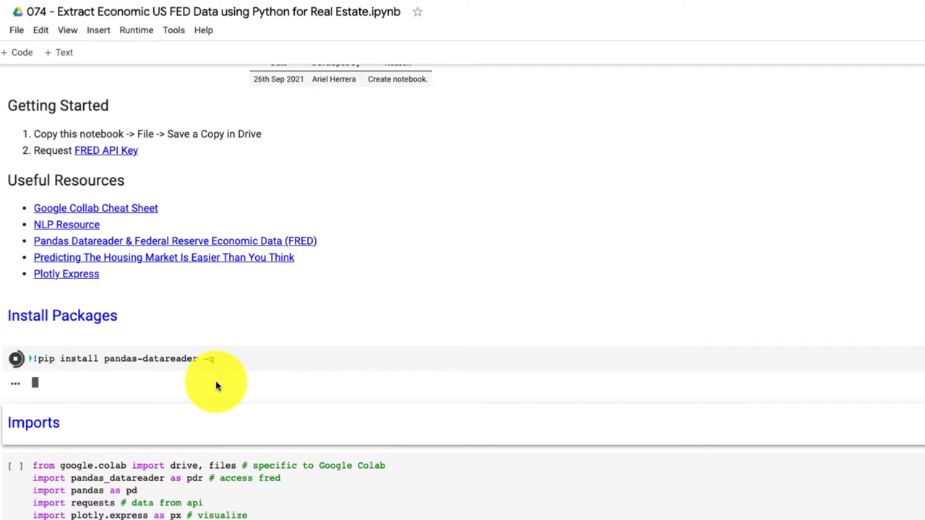
pyautogui.click(16, 359)
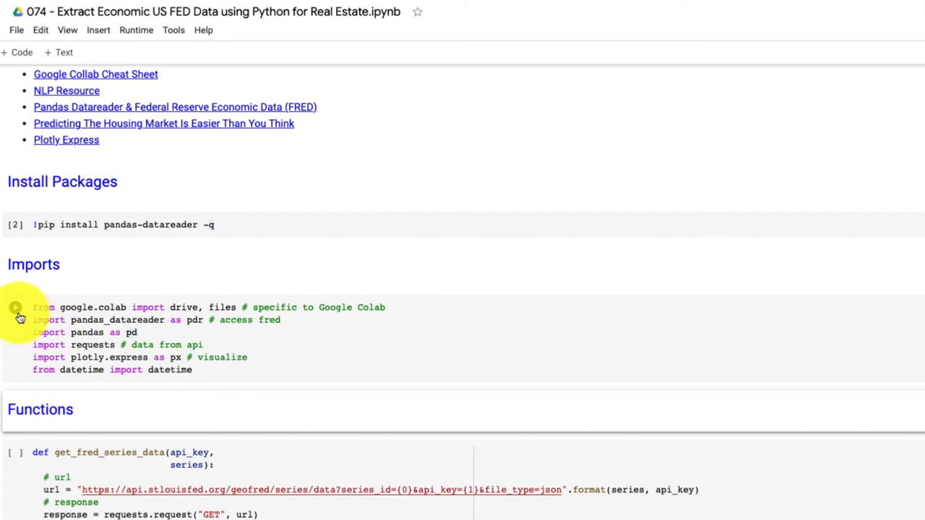
pyautogui.click(15, 307)
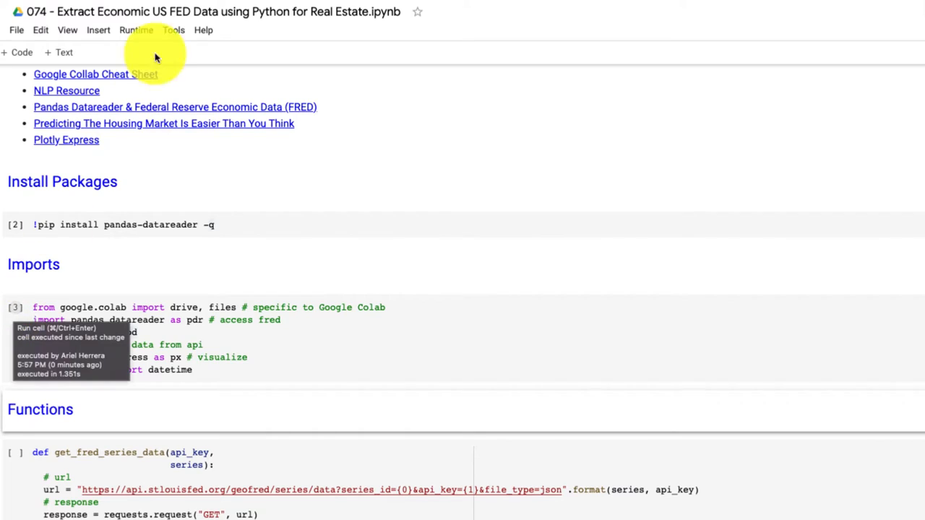
pyautogui.click(136, 29)
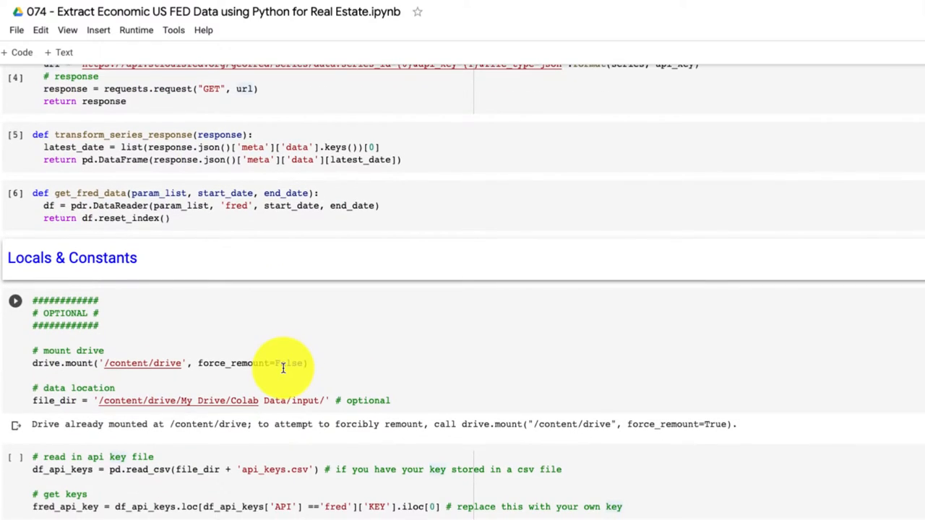
# Run the cell reading the FRED API key from api_keys.csv, reaching the CABPPRIVSA Data section.
pyautogui.scroll(-3)
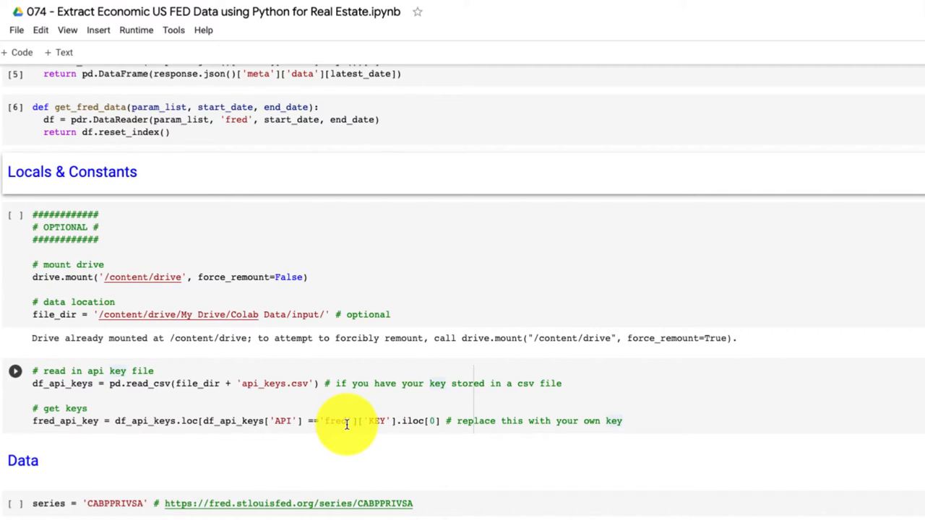
pyautogui.moveTo(122, 422)
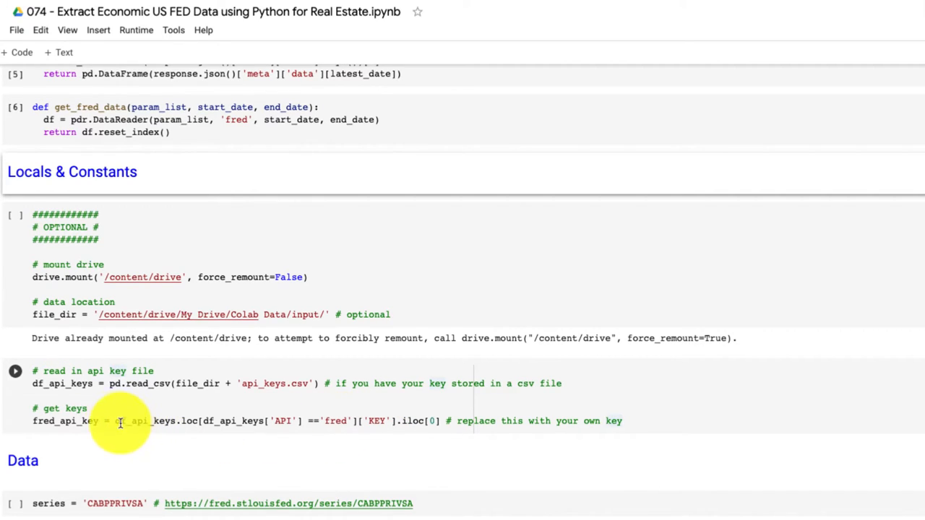
pyautogui.click(116, 420)
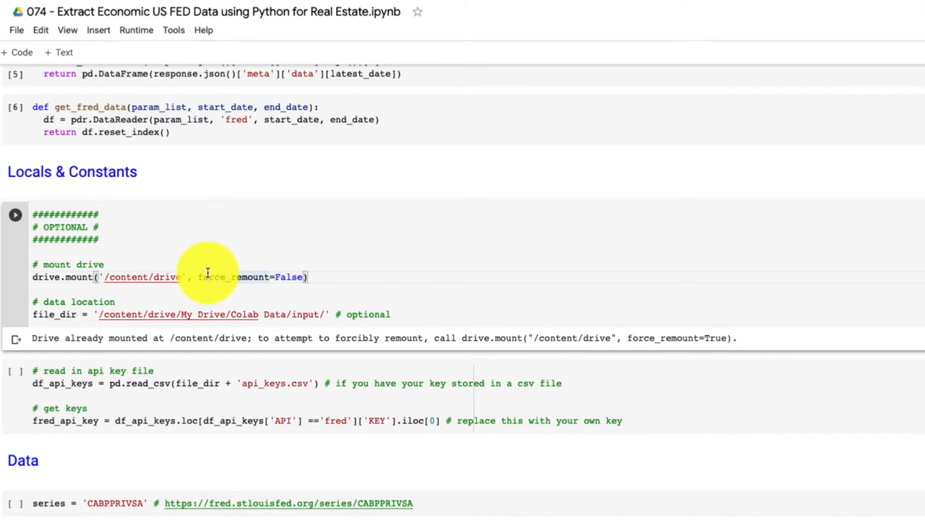
pyautogui.scroll(-3)
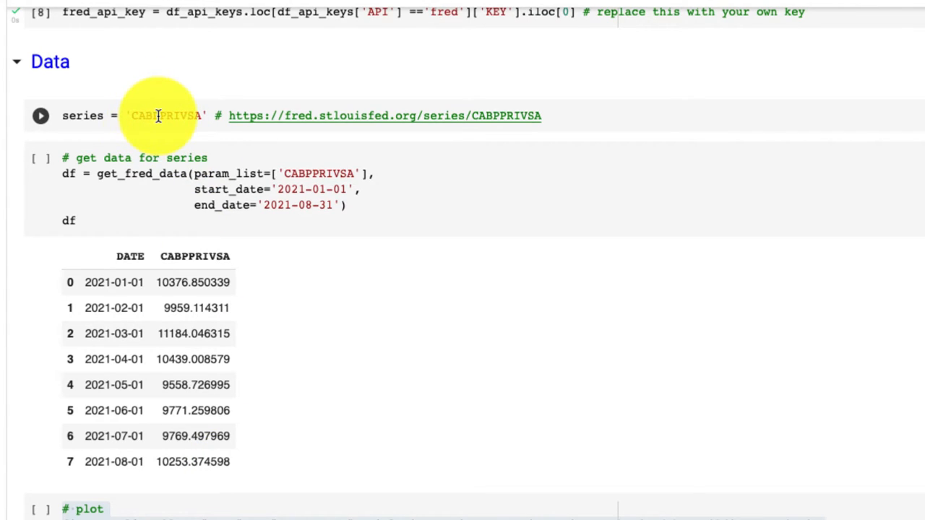
pyautogui.doubleClick(165, 116)
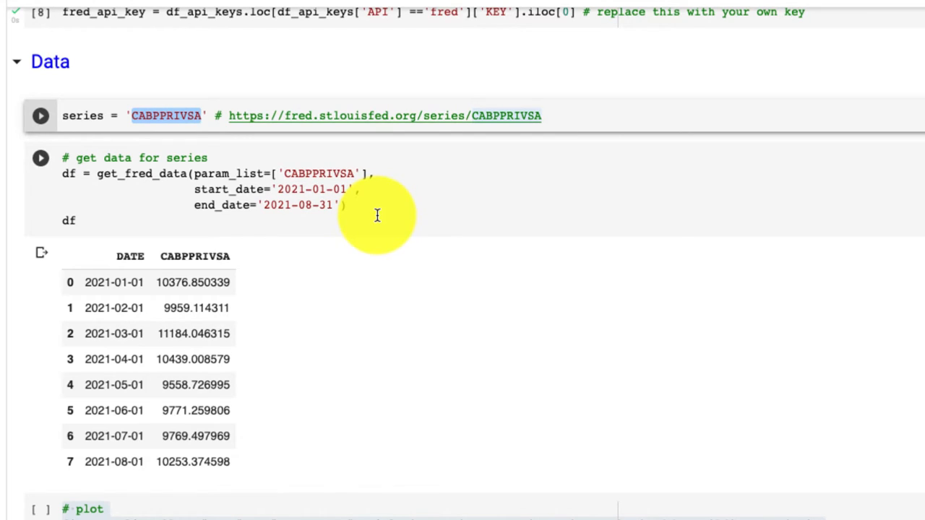
pyautogui.moveTo(181, 185)
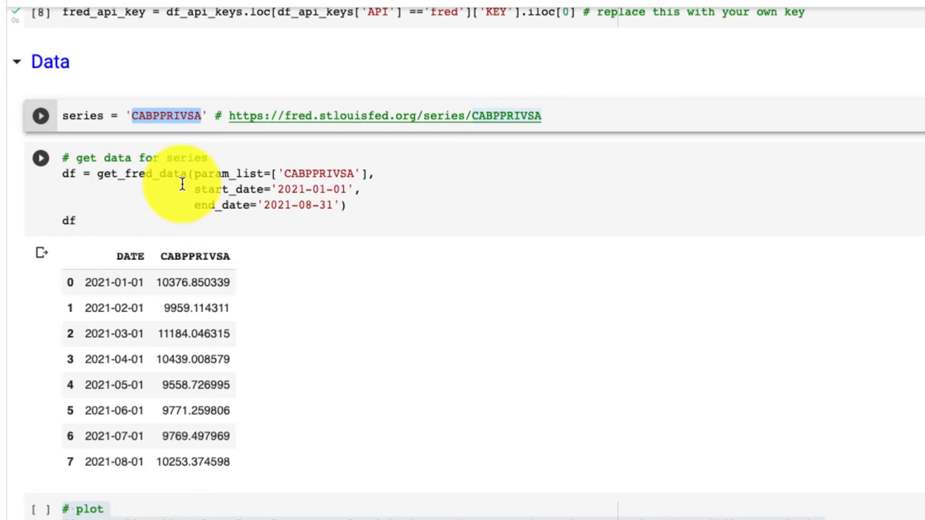
pyautogui.doubleClick(228, 173)
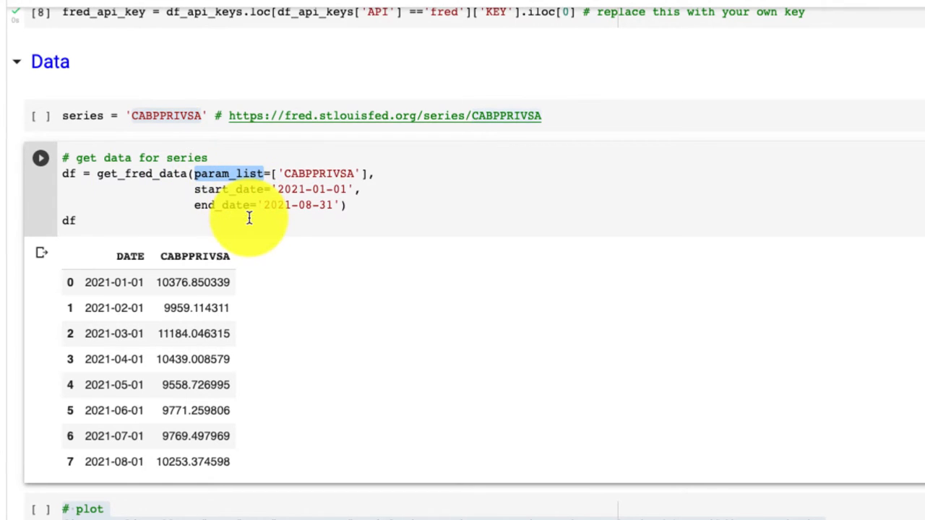
pyautogui.moveTo(301, 188)
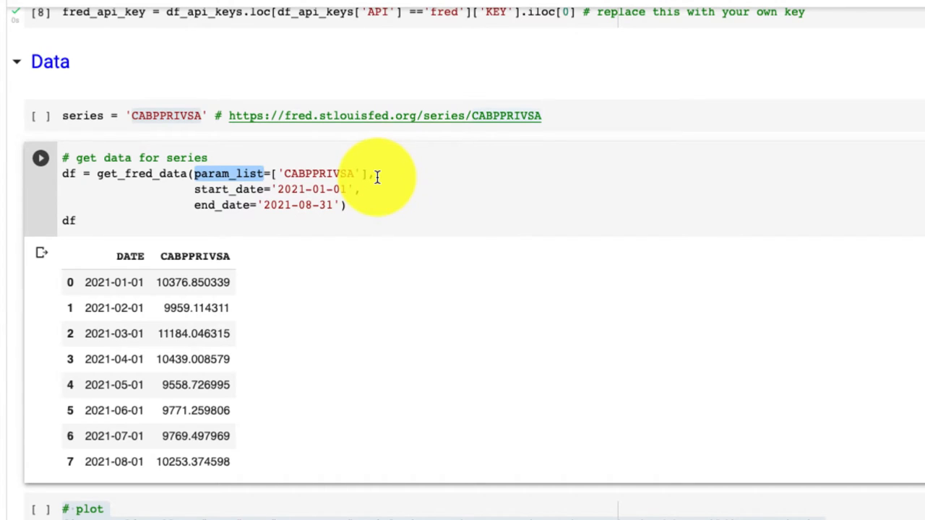
pyautogui.moveTo(353, 195)
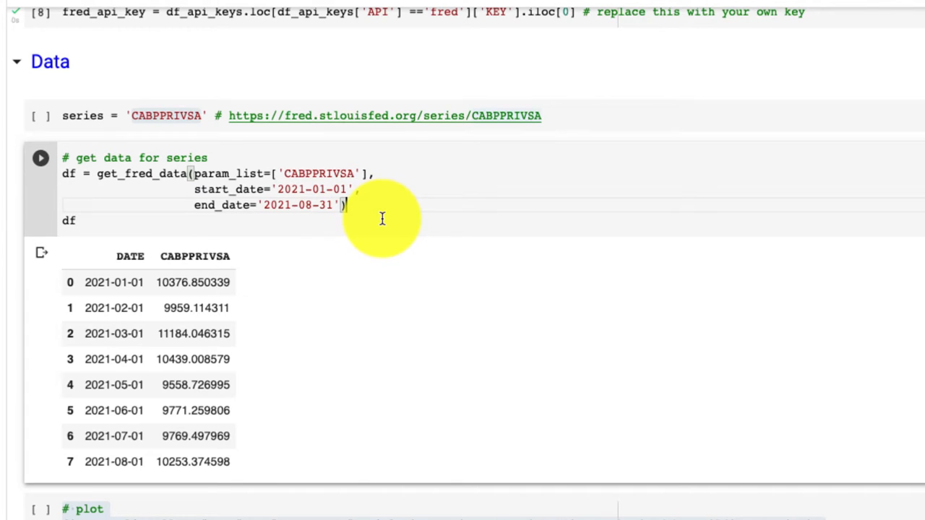
pyautogui.scroll(3)
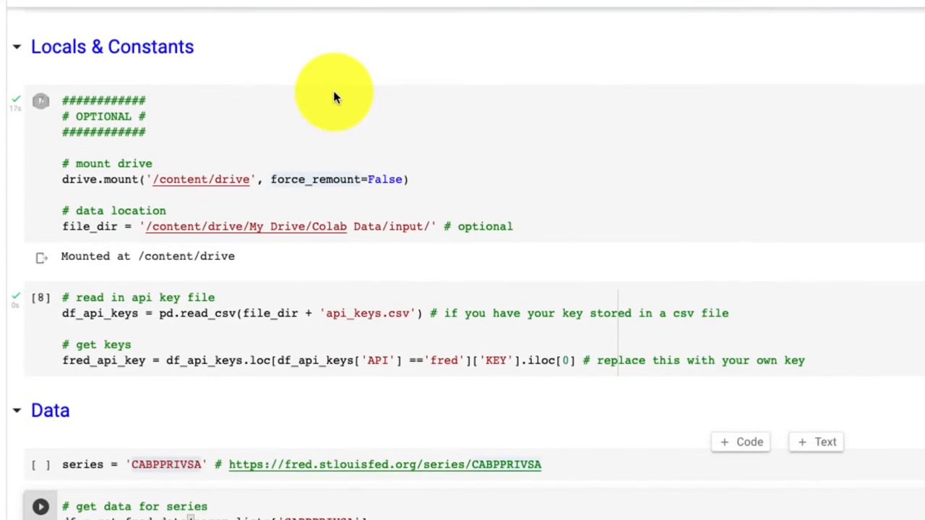
pyautogui.scroll(-3)
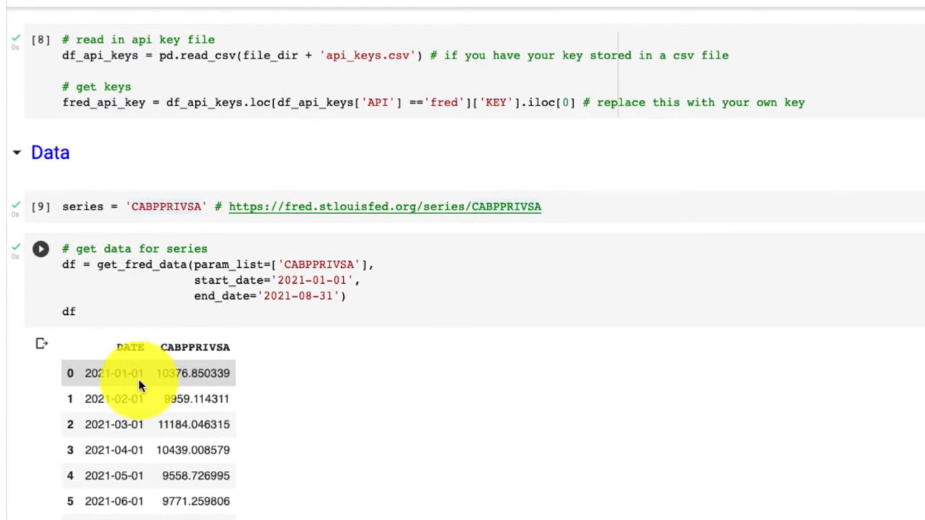
pyautogui.moveTo(131, 500)
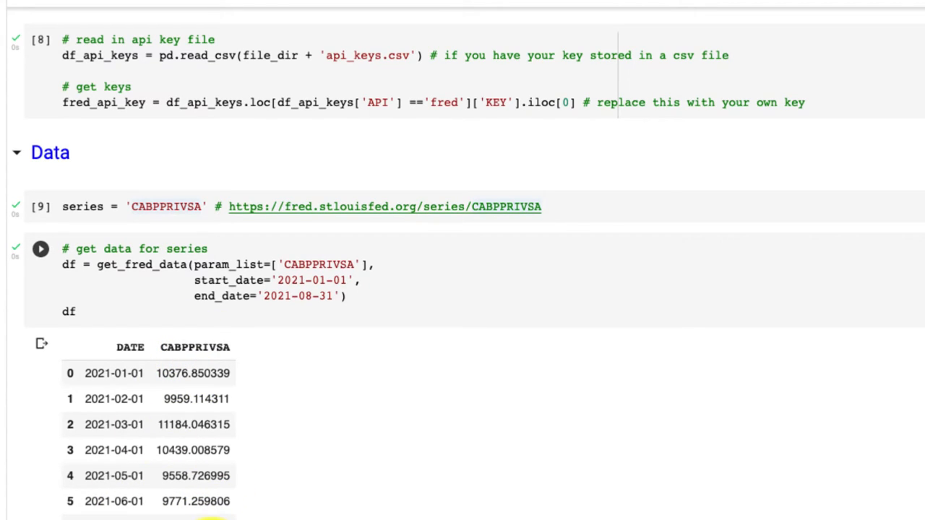
pyautogui.doubleClick(142, 263)
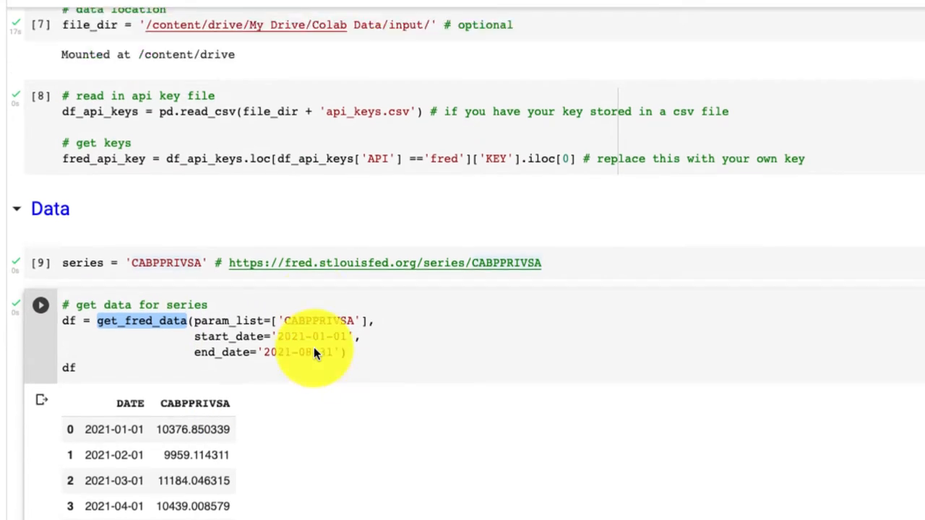
pyautogui.scroll(3)
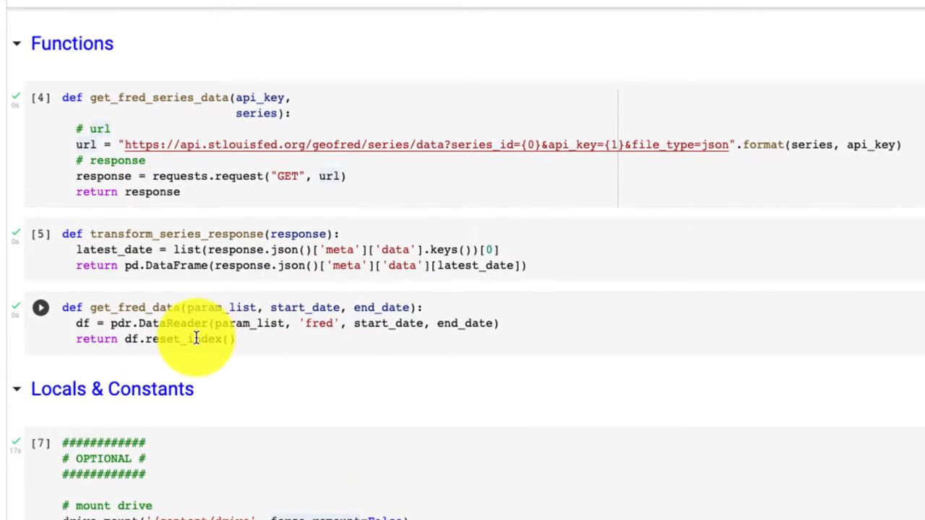
pyautogui.moveTo(156, 347)
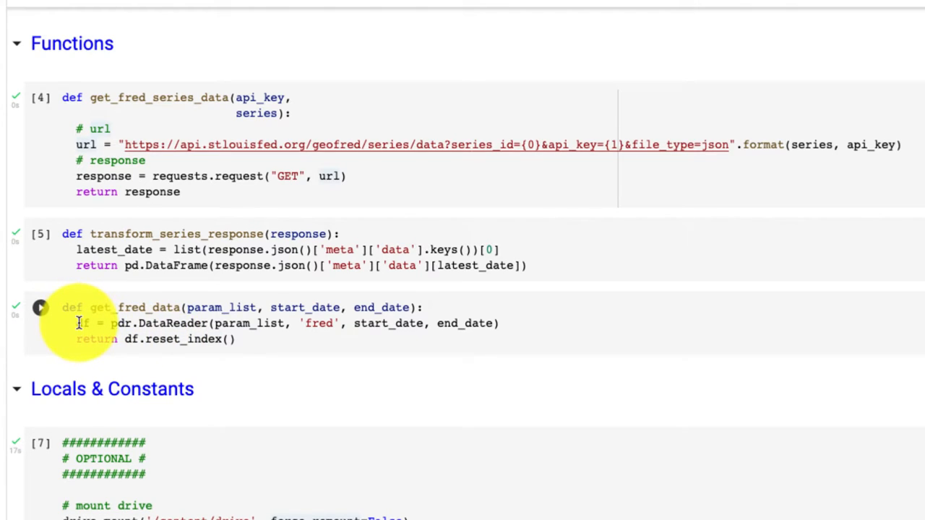
pyautogui.moveTo(75, 324); pyautogui.dragTo(499, 323)
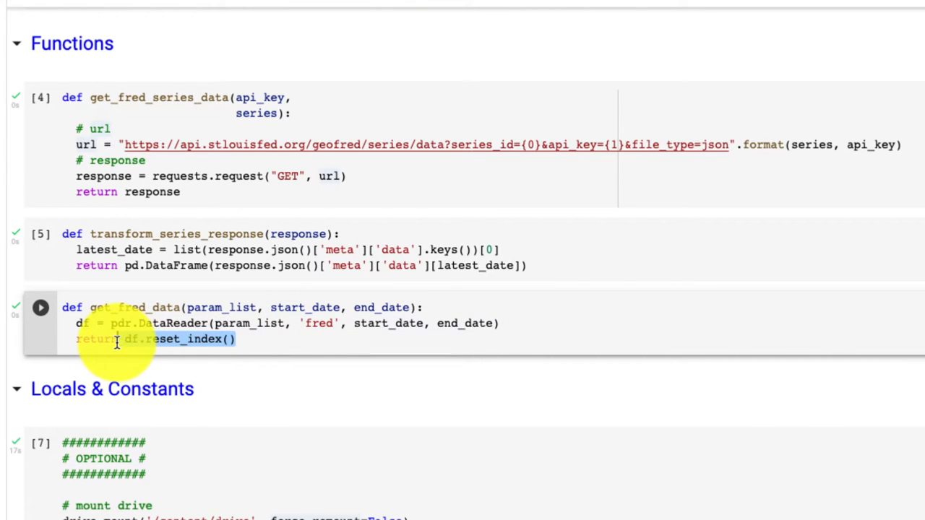
pyautogui.scroll(-3)
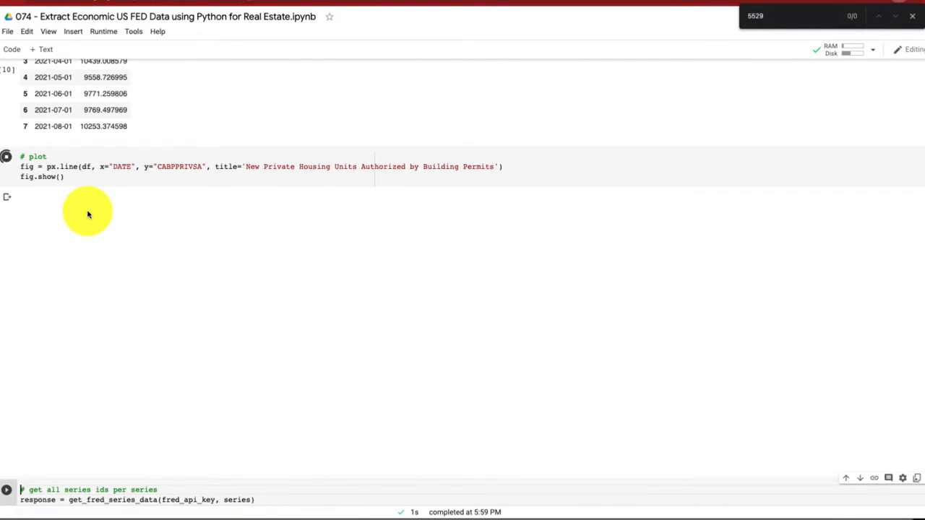
# Run the px.line cell plotting CABPPRIVSA with DATE as x-axis for January–August 2021.
pyautogui.click(5, 156)
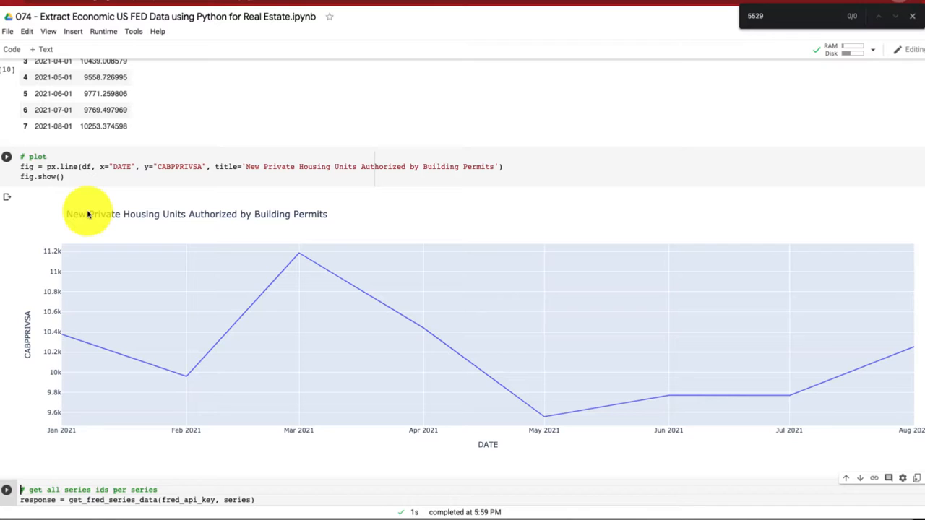
pyautogui.moveTo(333, 260)
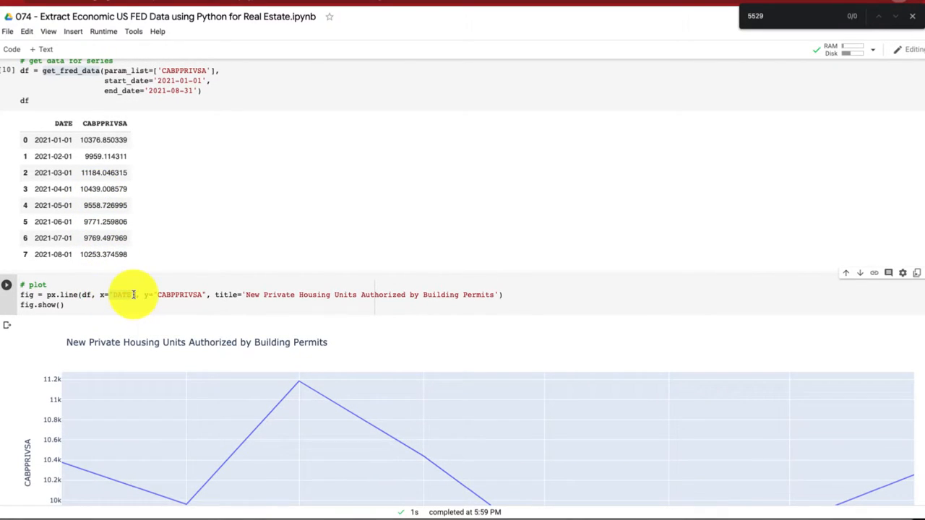
pyautogui.doubleClick(121, 295)
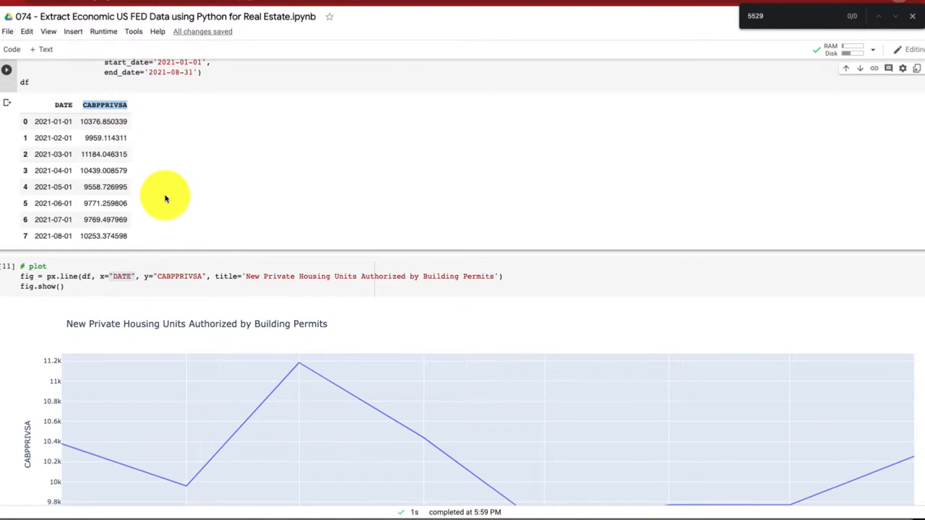
pyautogui.moveTo(373, 306)
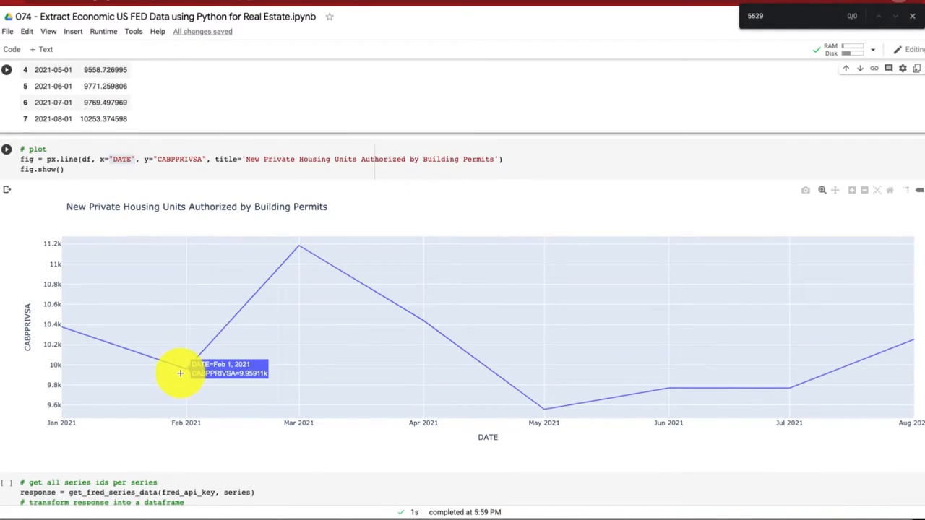
pyautogui.moveTo(60, 330)
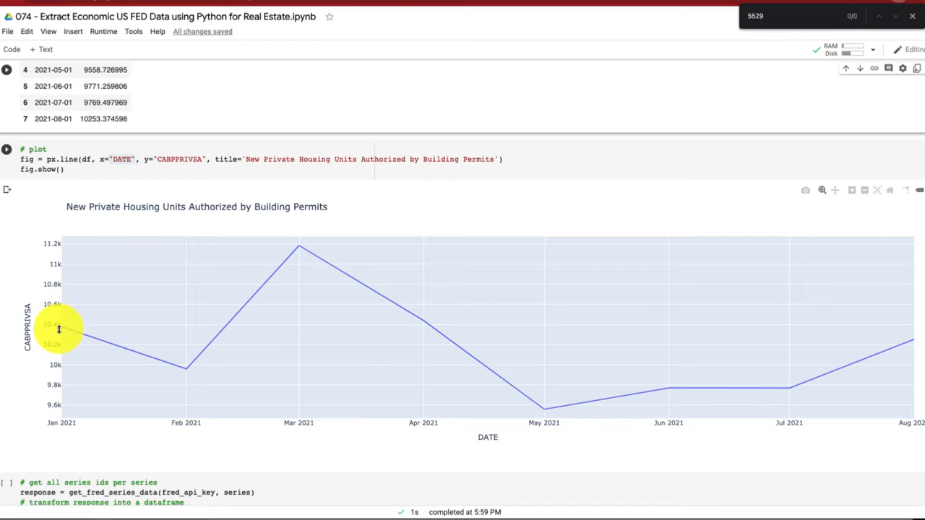
pyautogui.moveTo(229, 326)
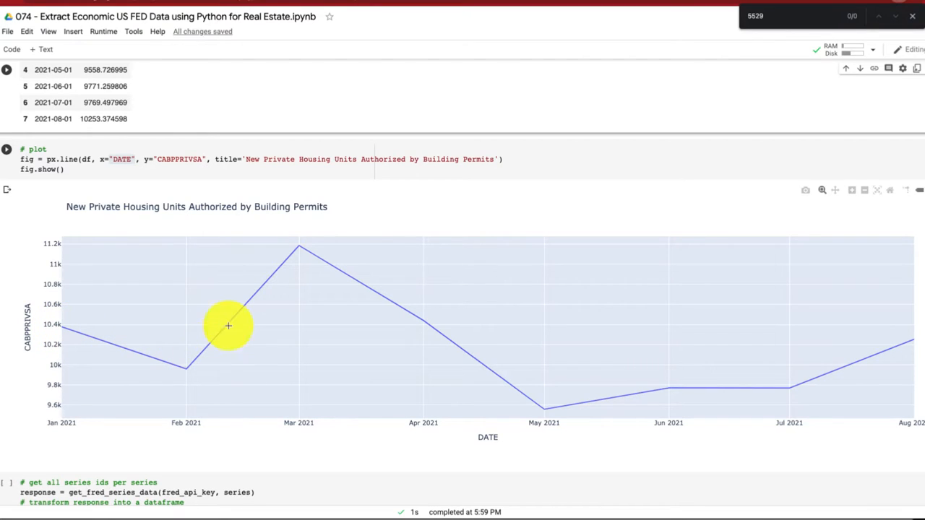
pyautogui.moveTo(491, 382)
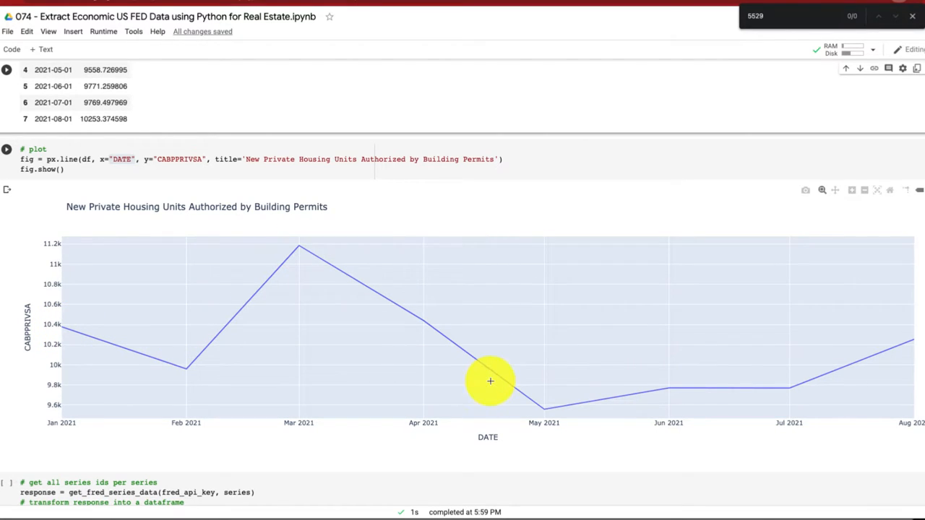
pyautogui.moveTo(682, 393)
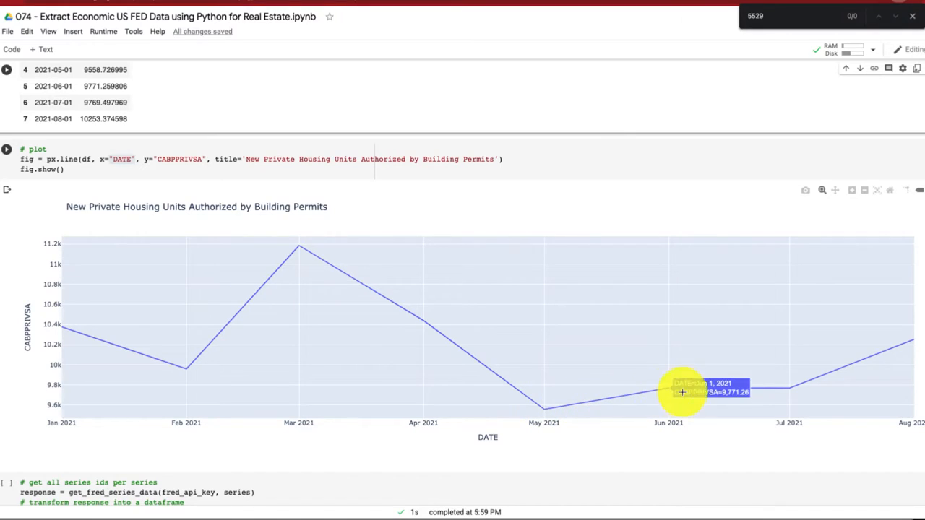
pyautogui.moveTo(914, 348)
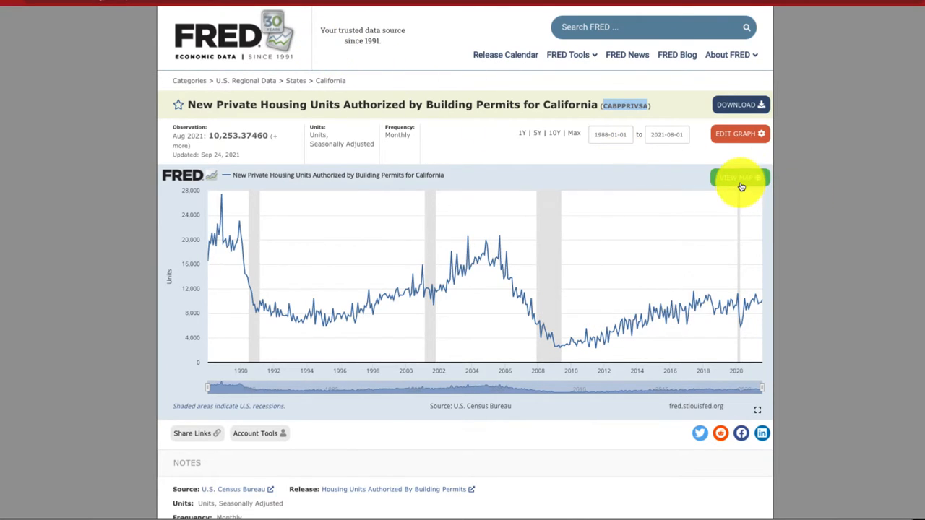
# View the building-permits state map, then open Alaska's all-industry GDP series and return to Colab.
pyautogui.click(737, 176)
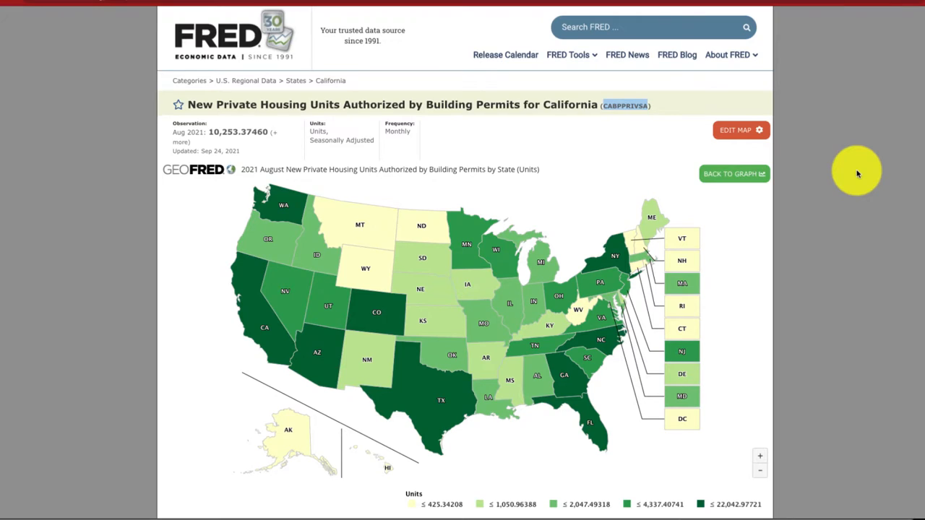
pyautogui.scroll(-3)
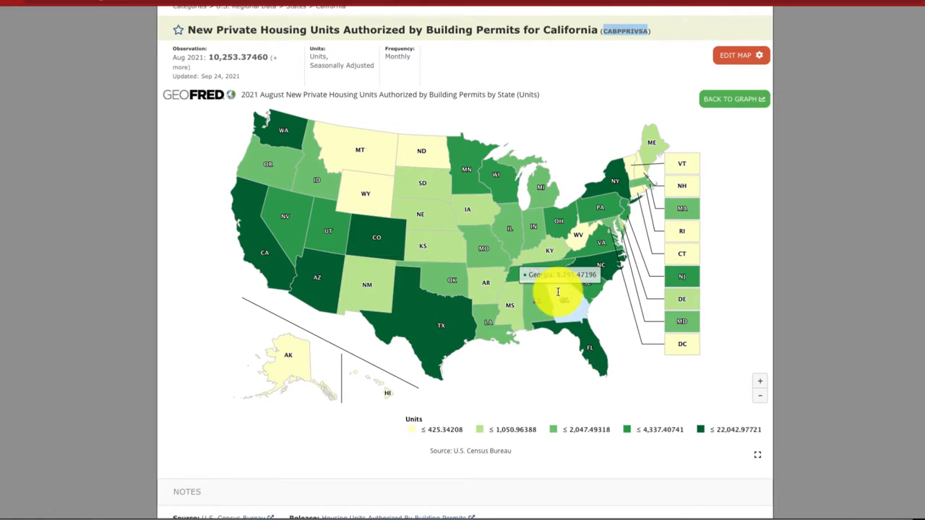
pyautogui.moveTo(621, 182)
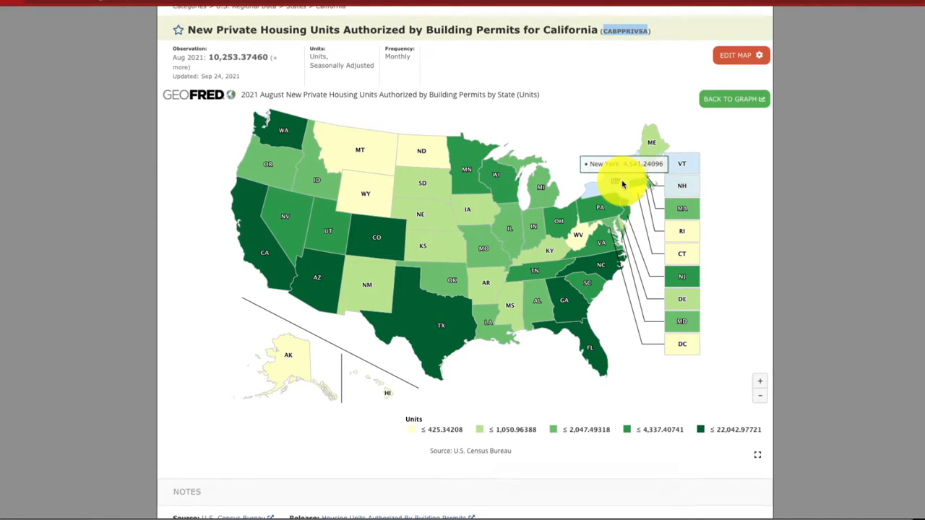
pyautogui.moveTo(668, 383)
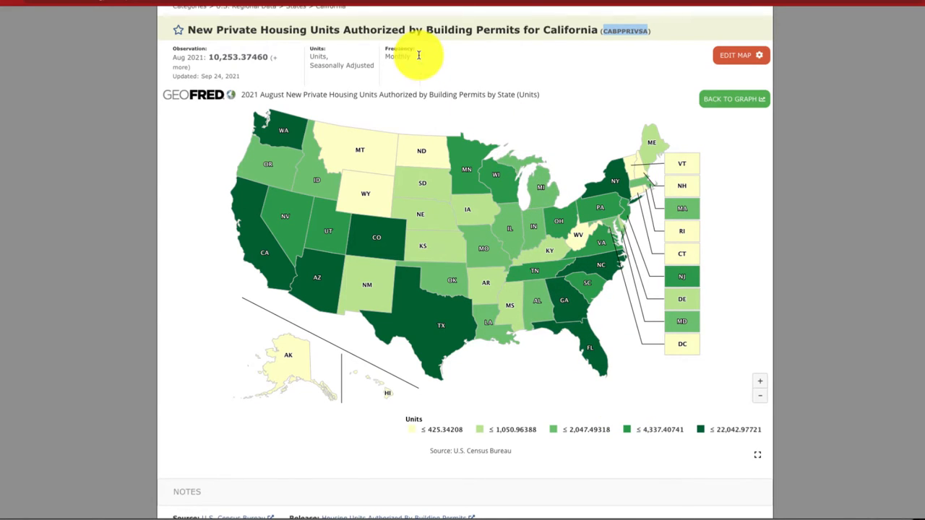
pyautogui.moveTo(425, 280)
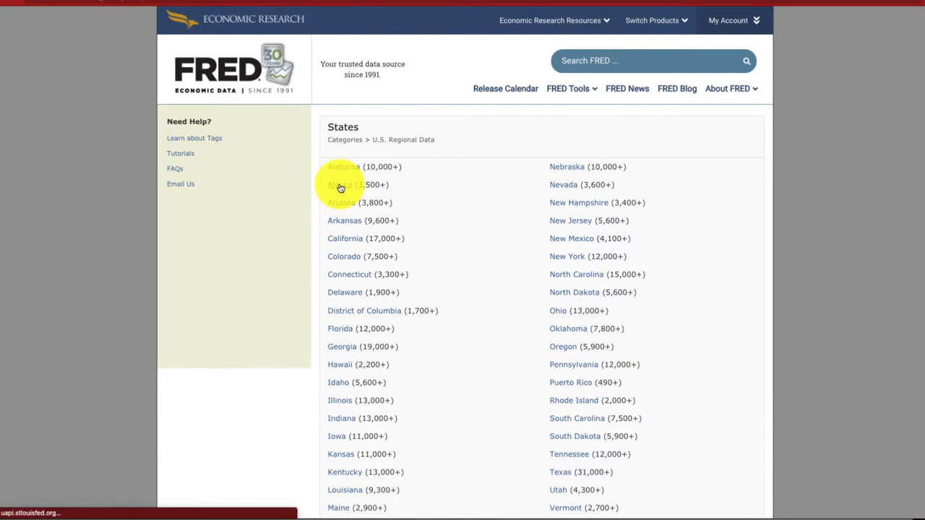
pyautogui.click(341, 185)
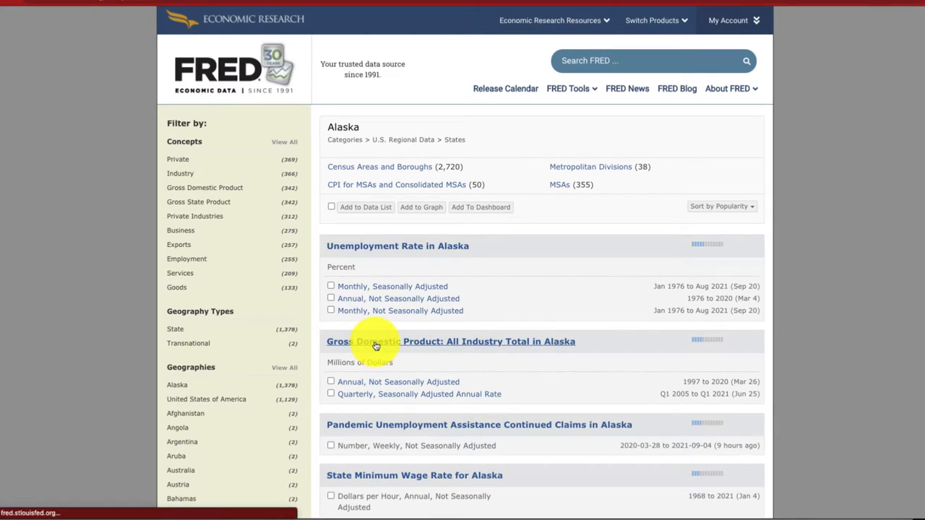
pyautogui.click(451, 341)
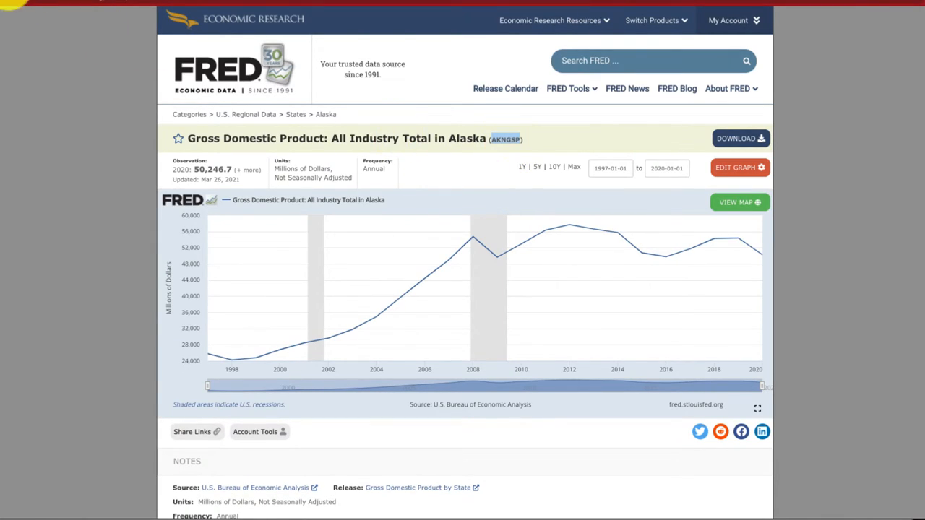
pyautogui.click(295, 115)
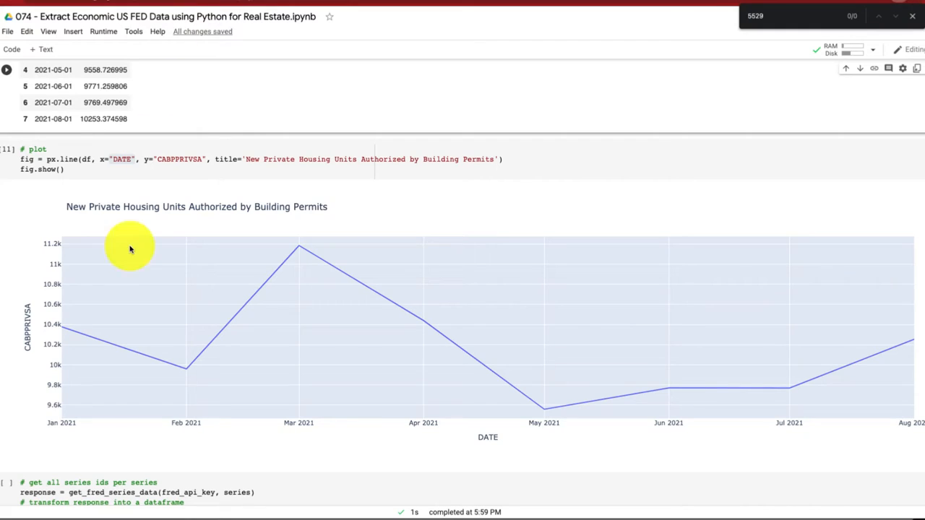
pyautogui.scroll(-3)
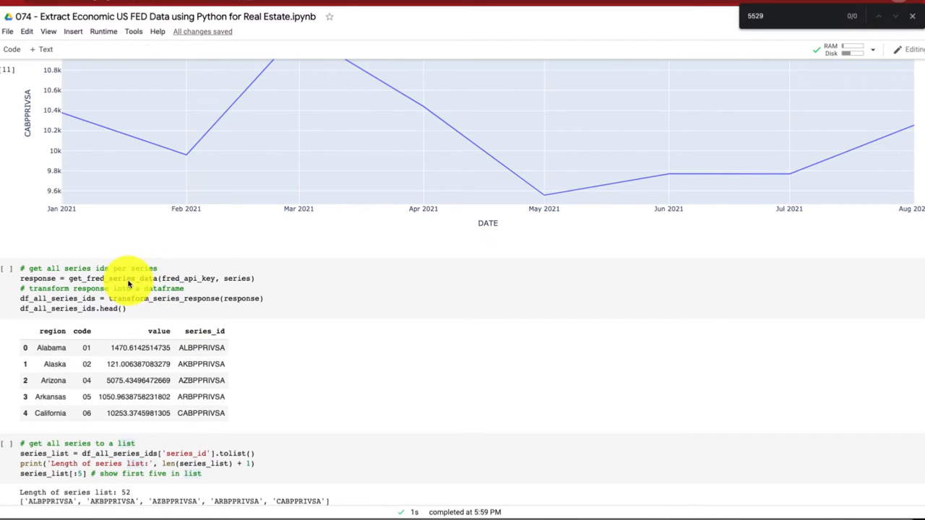
pyautogui.click(185, 277)
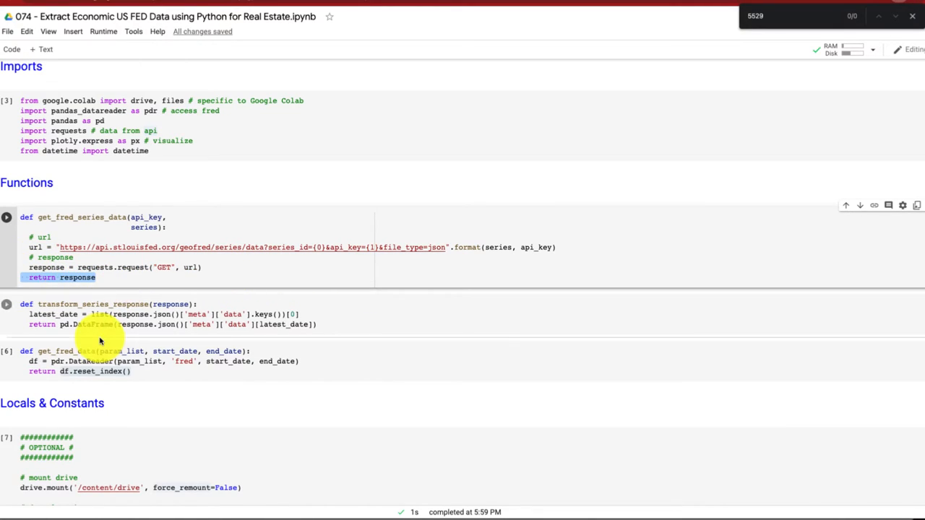
pyautogui.scroll(-3)
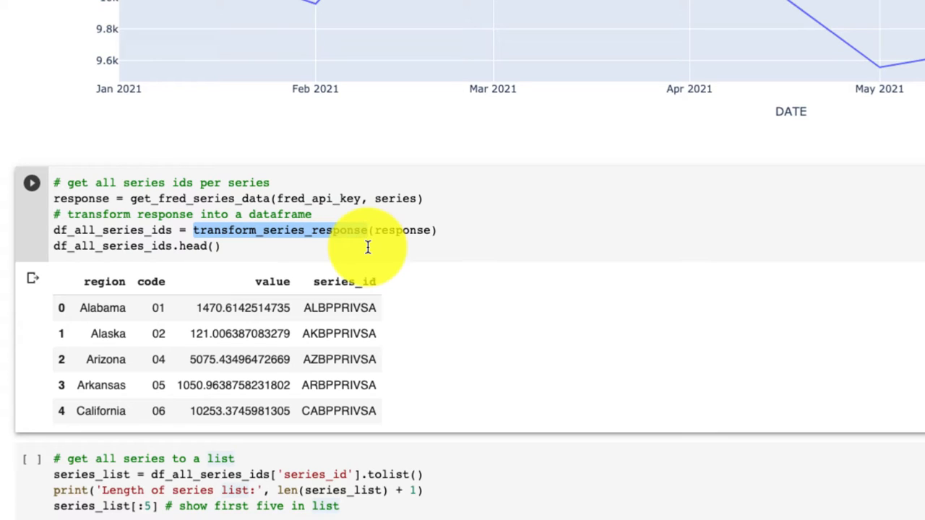
pyautogui.moveTo(362, 246)
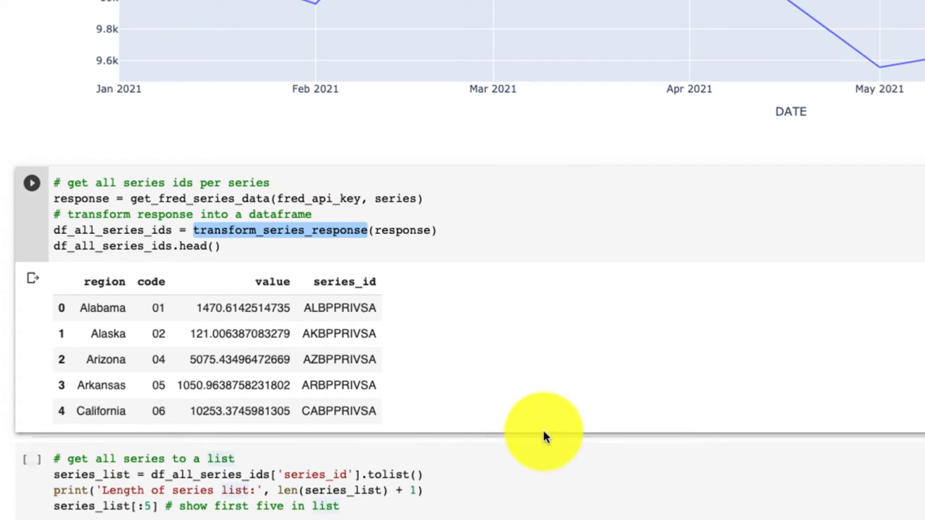
pyautogui.moveTo(509, 280)
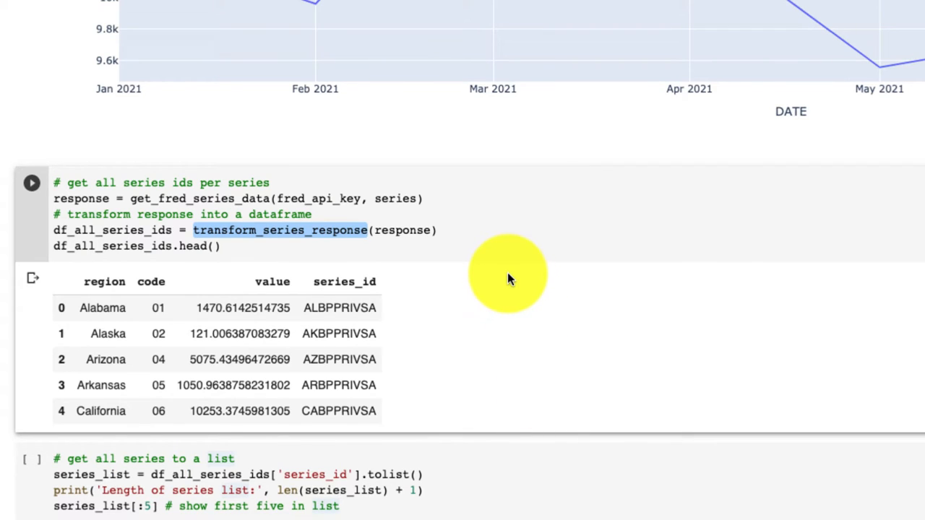
pyautogui.scroll(-3)
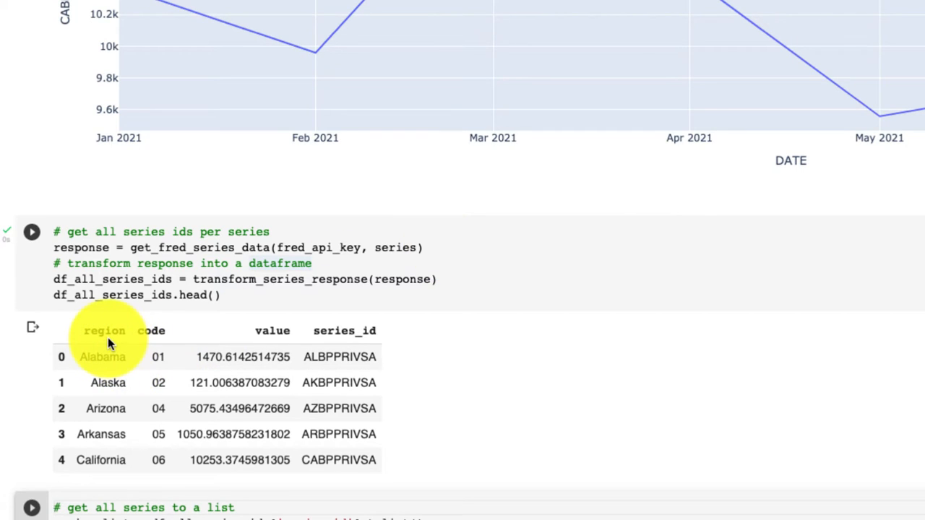
pyautogui.moveTo(376, 340)
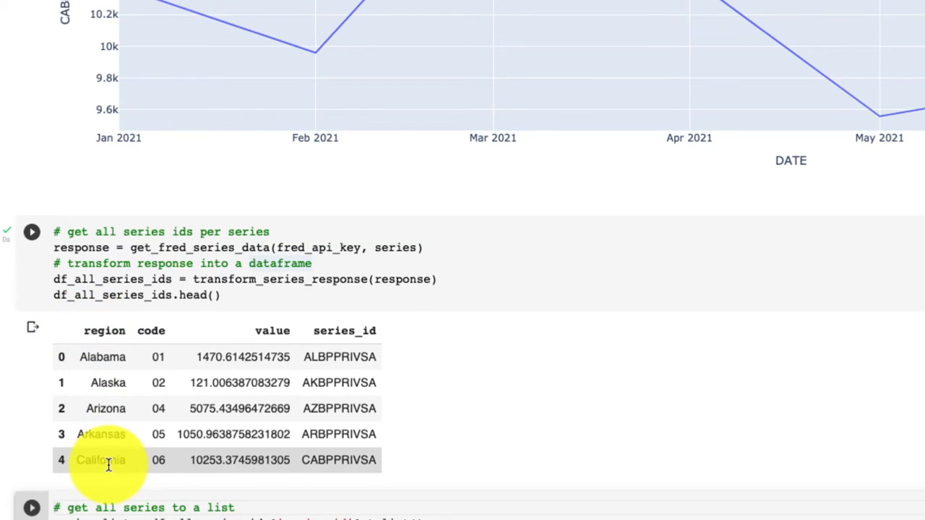
pyautogui.moveTo(512, 454)
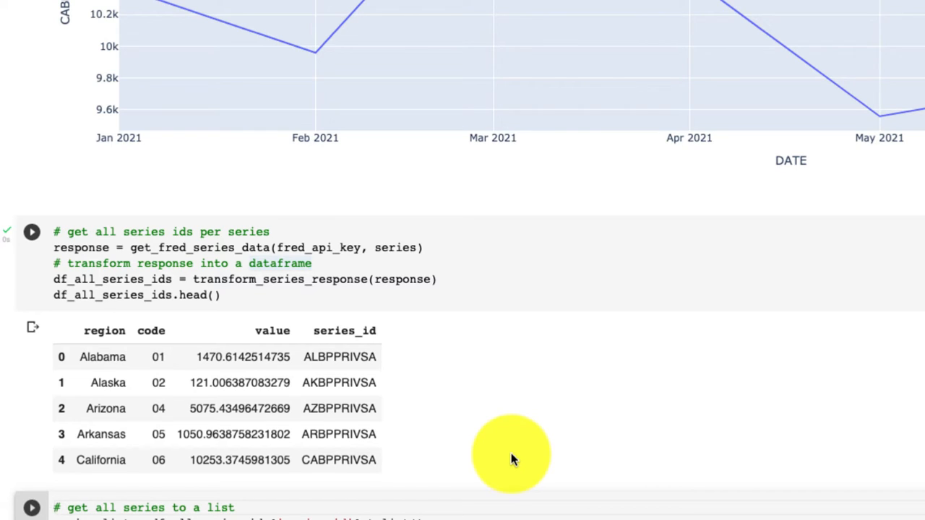
pyautogui.scroll(-3)
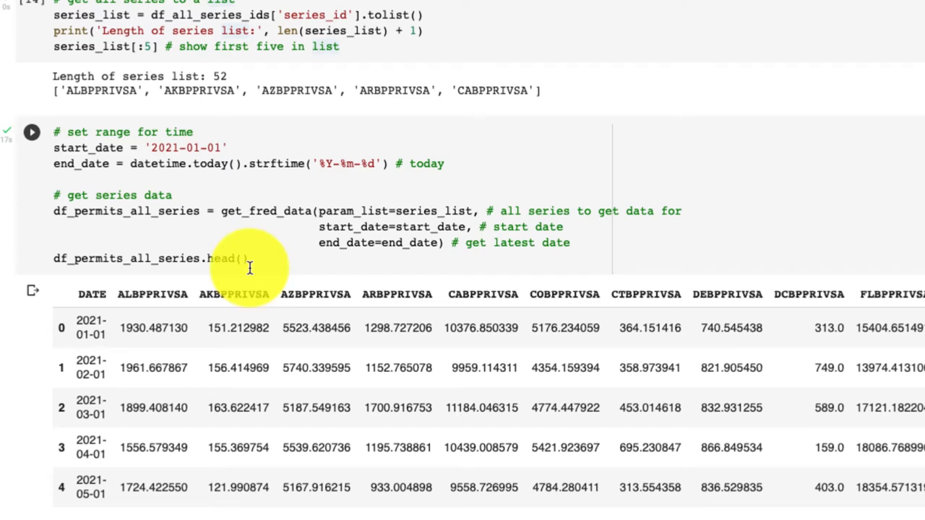
# Highlight head() previewing the wide all-states permits table, then scroll to the melt cell.
pyautogui.doubleClick(224, 257)
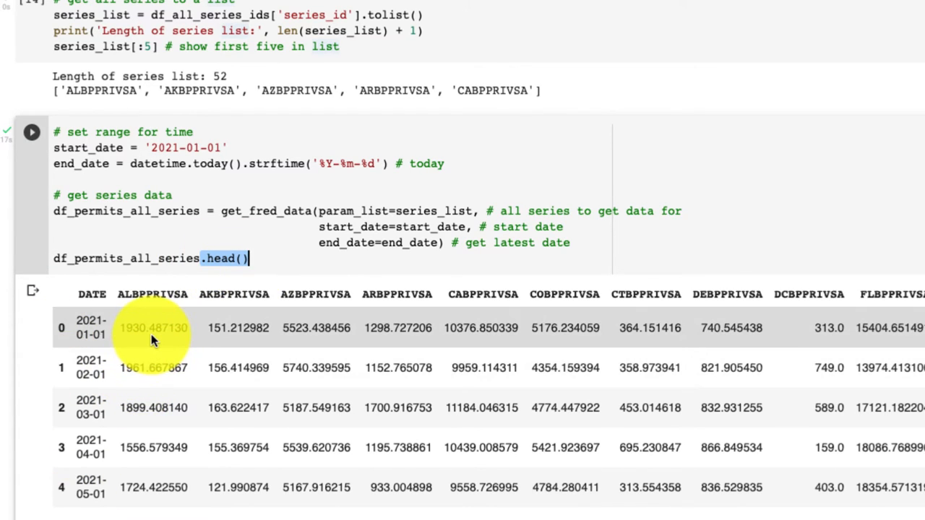
pyautogui.hscroll(3)
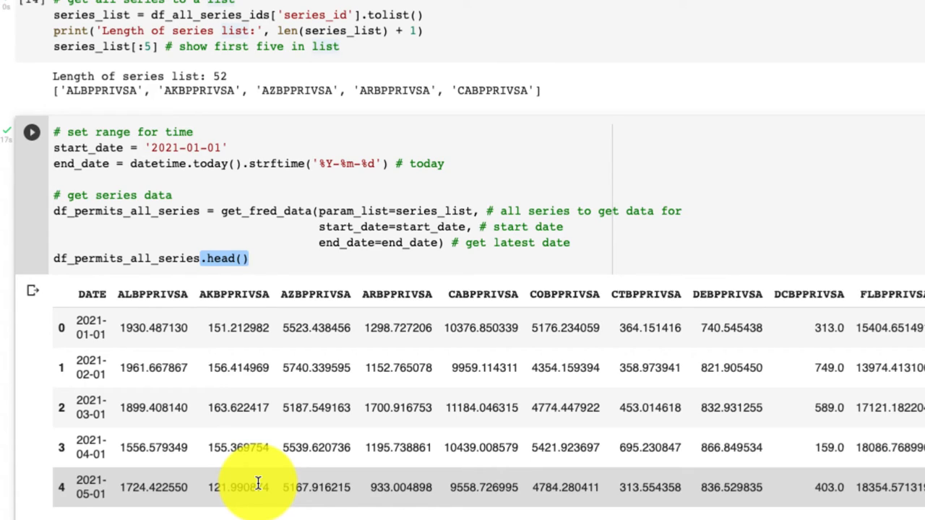
pyautogui.click(249, 258)
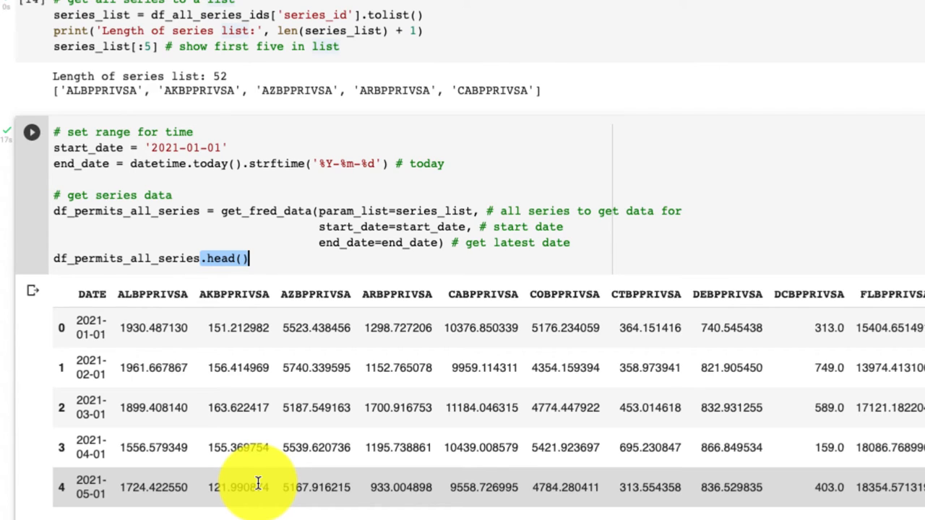
pyautogui.scroll(-3)
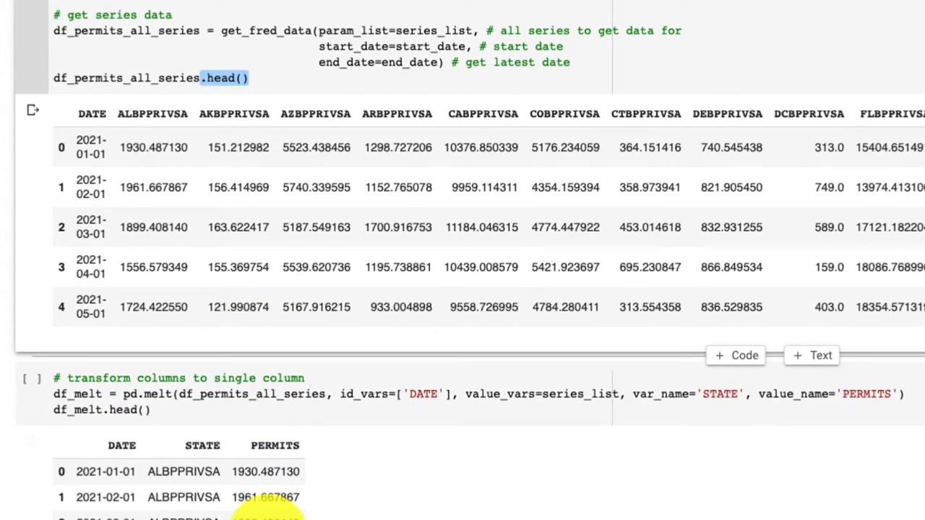
# Highlight the series_list argument in the pd.melt call and reveal the df_melt.head() output.
pyautogui.click(129, 394)
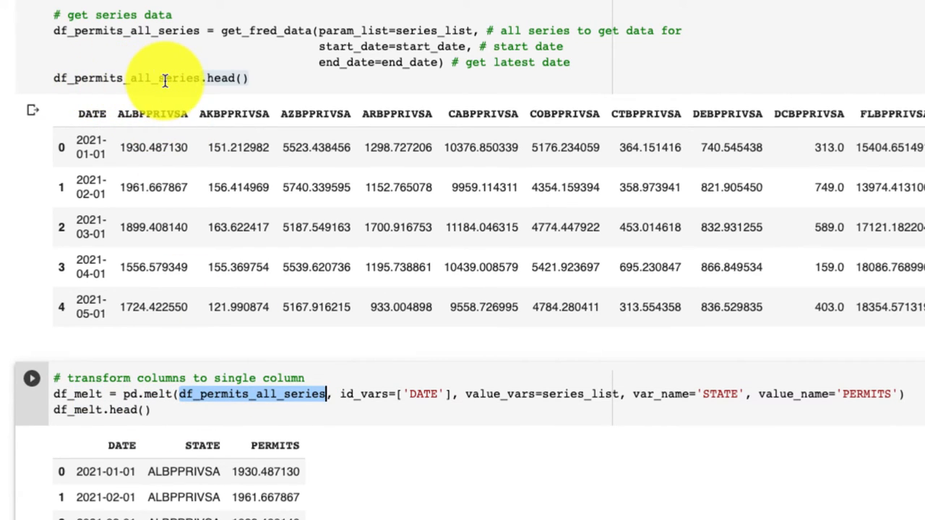
pyautogui.moveTo(354, 359)
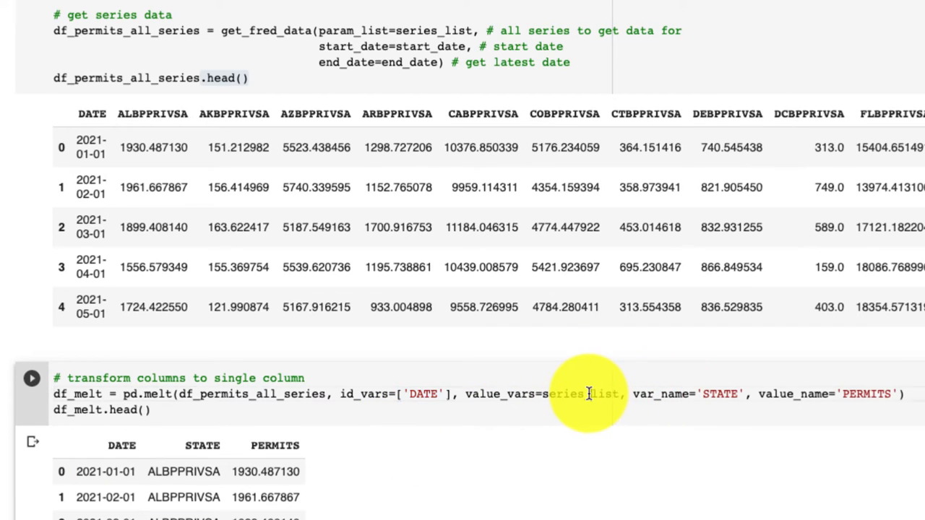
pyautogui.doubleClick(578, 393)
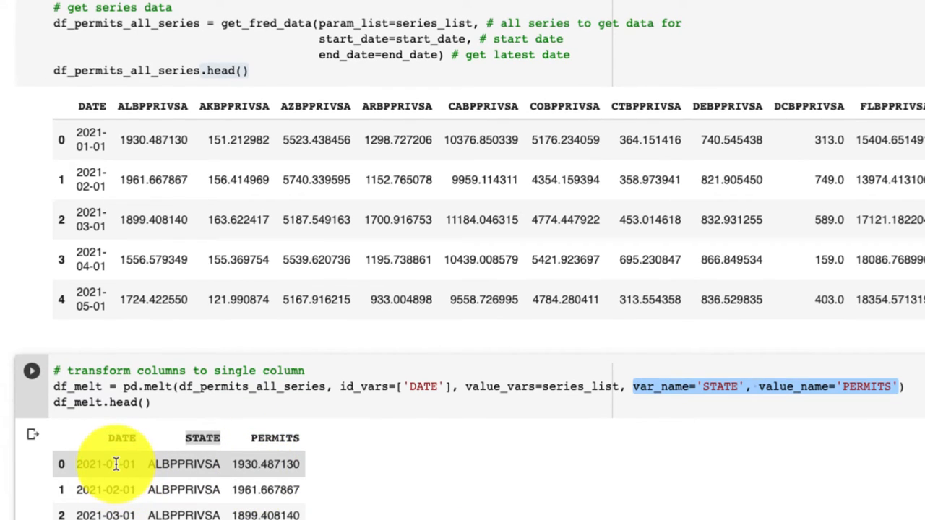
pyautogui.moveTo(173, 466)
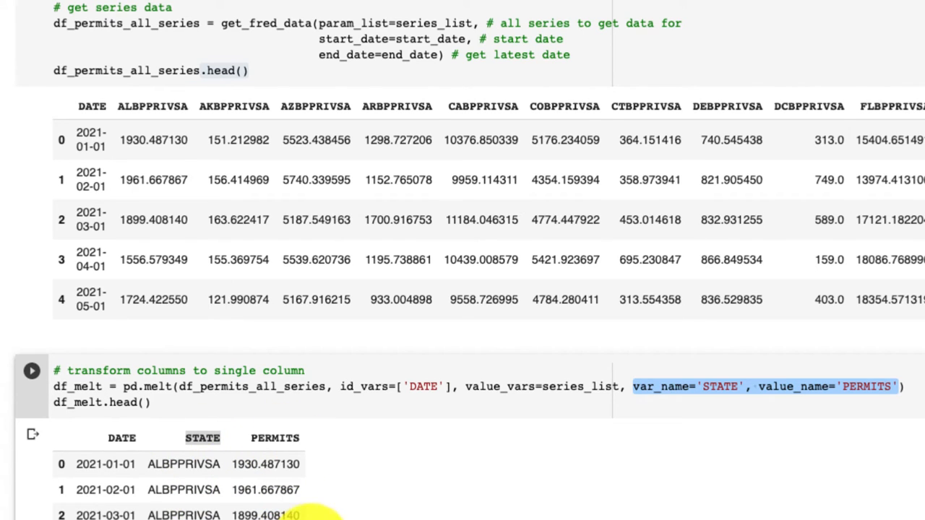
pyautogui.scroll(-3)
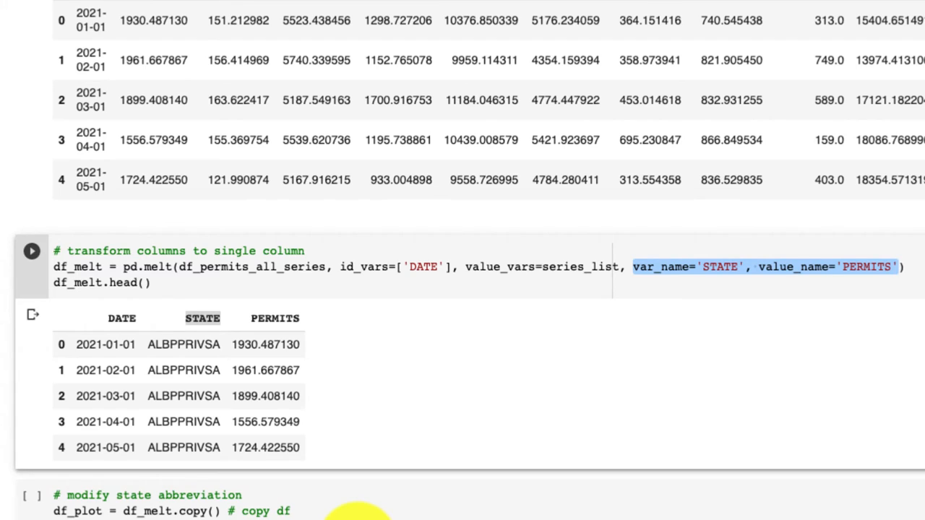
# Scroll to the cell shortening state codes to two letters and its df_plot.head() AL rows.
pyautogui.scroll(-3)
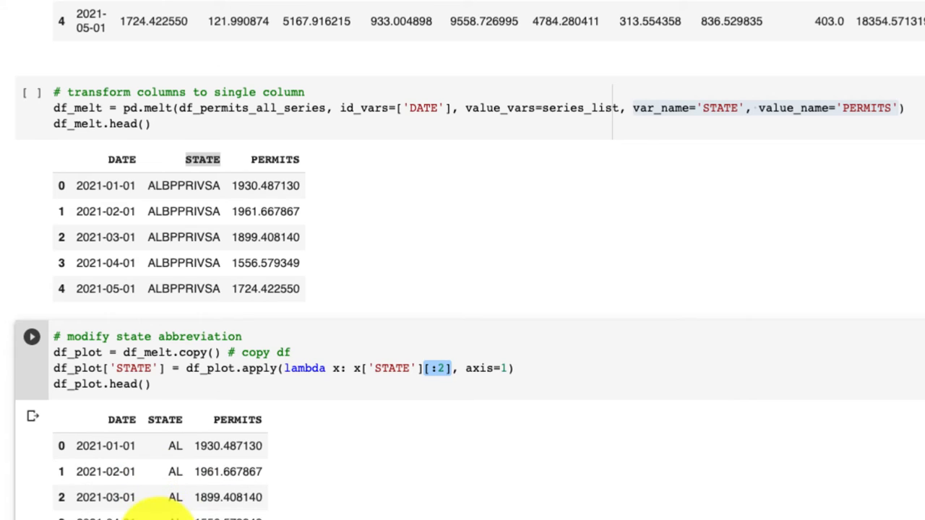
pyautogui.scroll(-3)
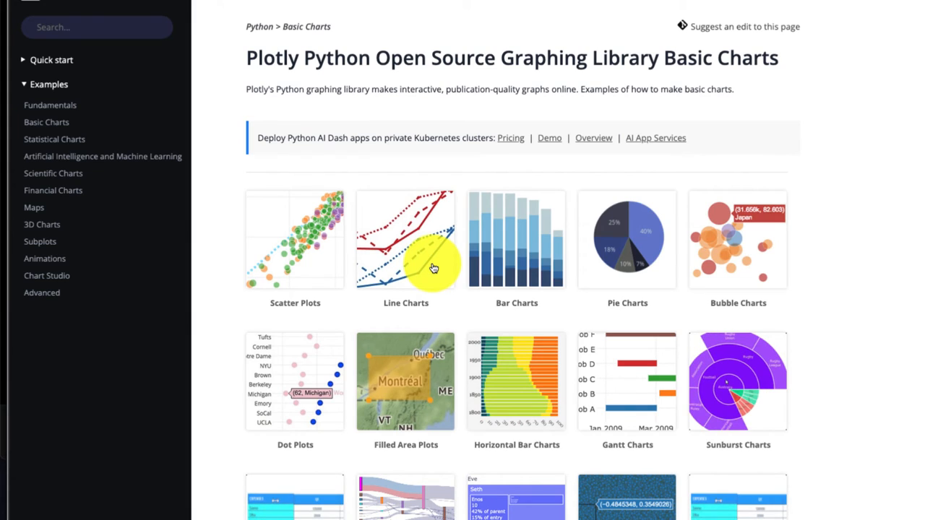
# Navigate to the Plotly Line Charts page and locate the Canada life-expectancy px.line example.
pyautogui.click(405, 240)
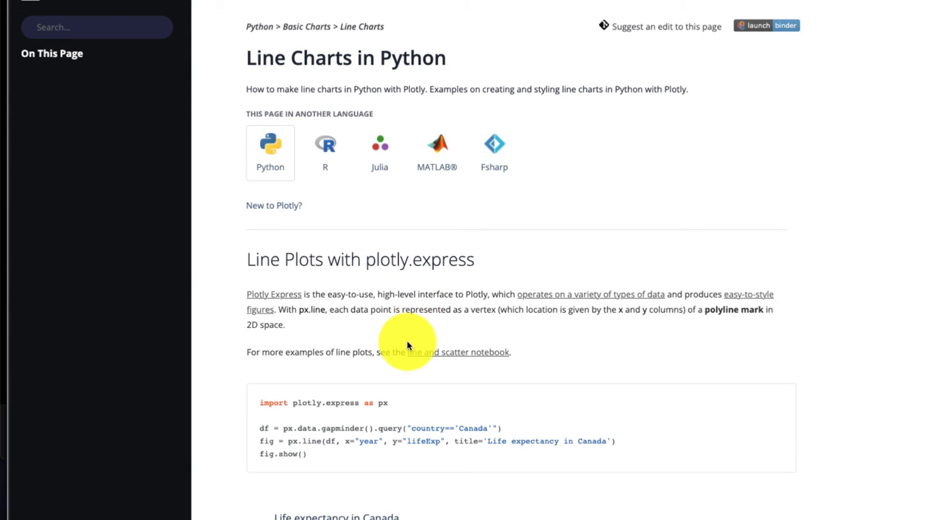
pyautogui.scroll(-3)
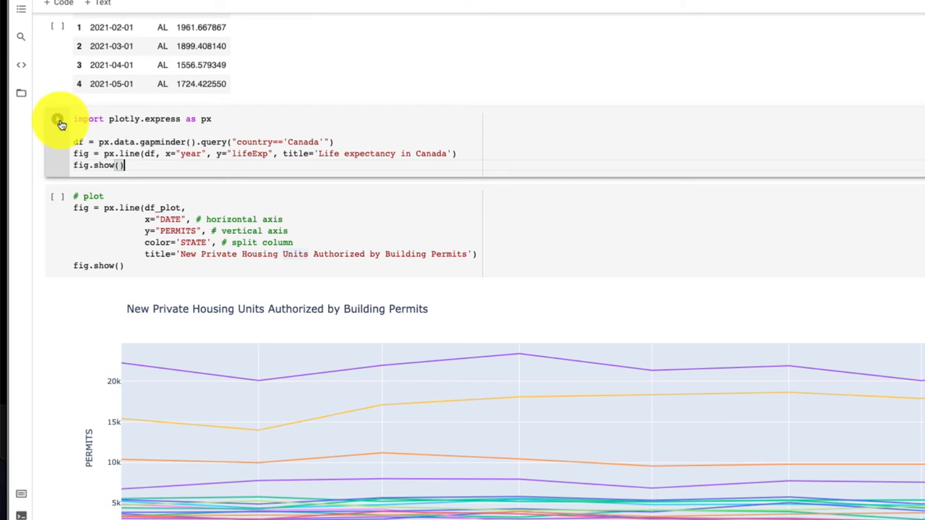
# Run the pasted px.line example to draw the Life expectancy in Canada chart, then reach the download cell.
pyautogui.click(58, 120)
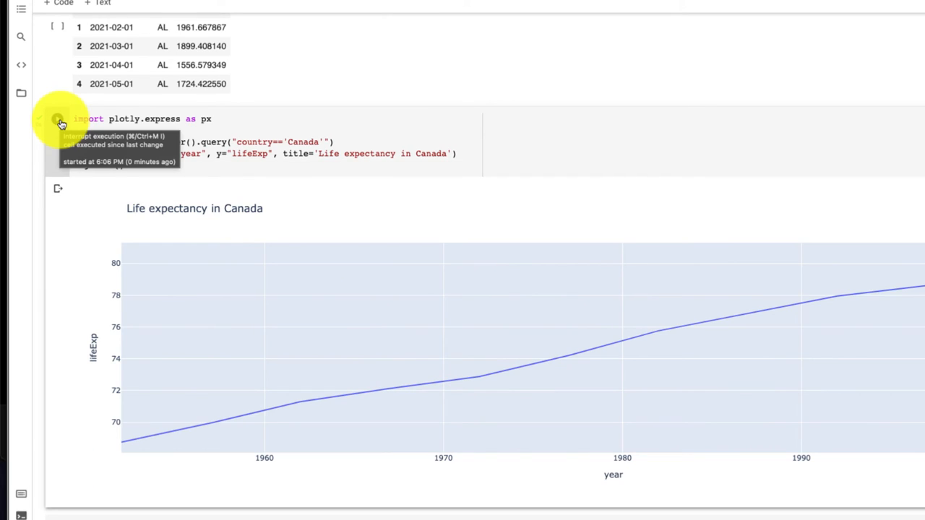
pyautogui.click(58, 118)
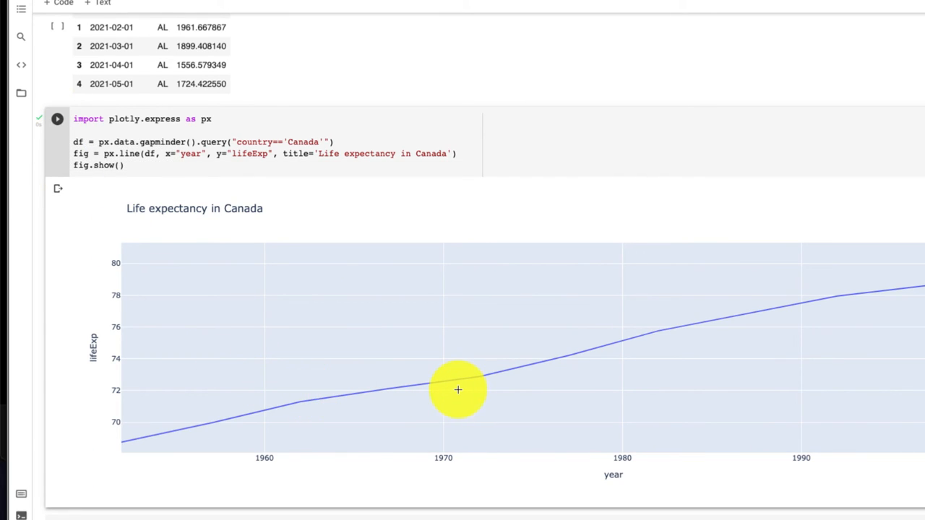
pyautogui.scroll(-3)
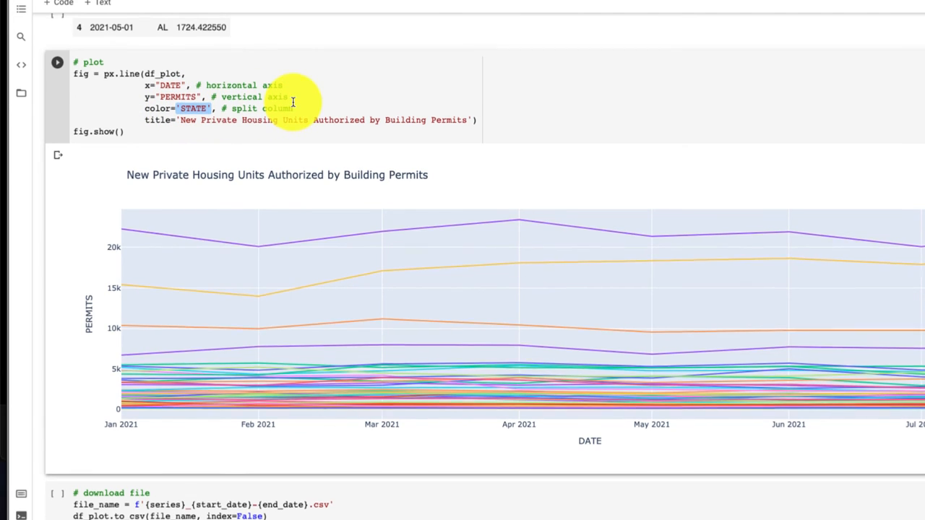
pyautogui.scroll(-3)
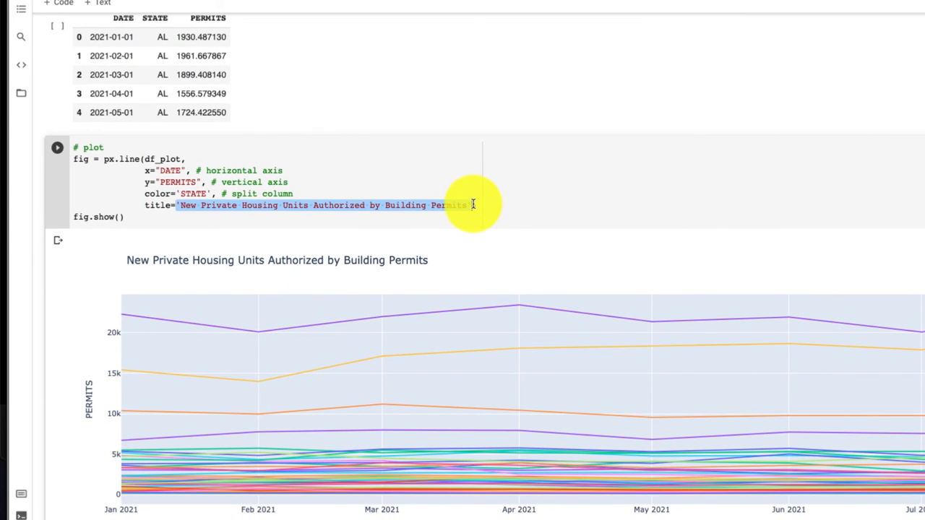
pyautogui.scroll(-3)
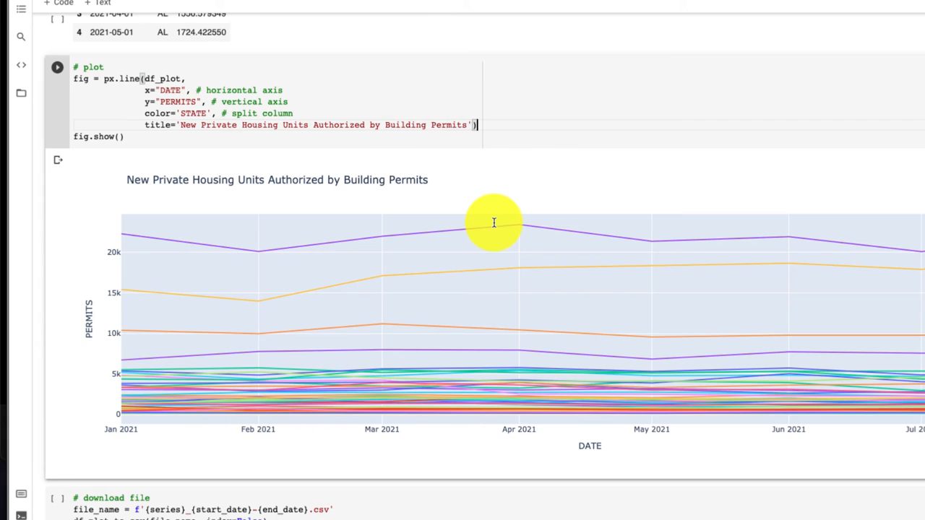
pyautogui.scroll(-3)
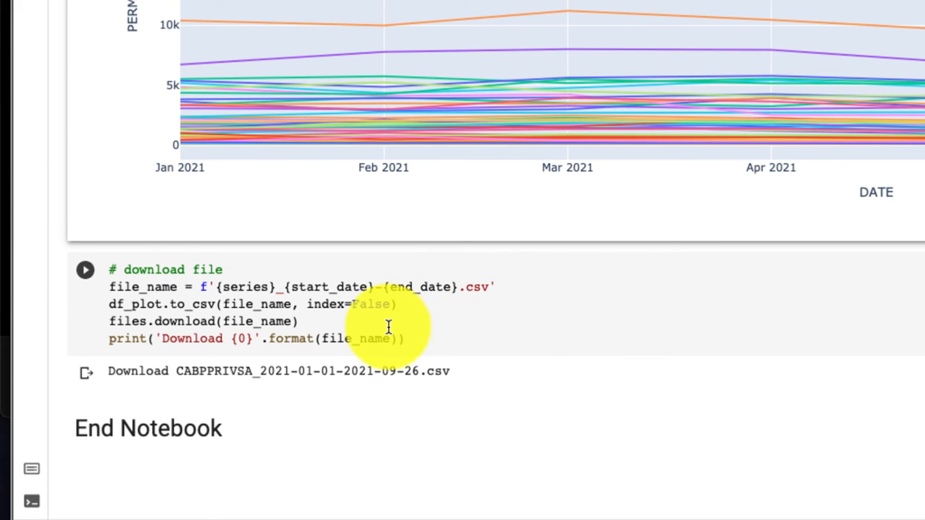
pyautogui.moveTo(393, 326)
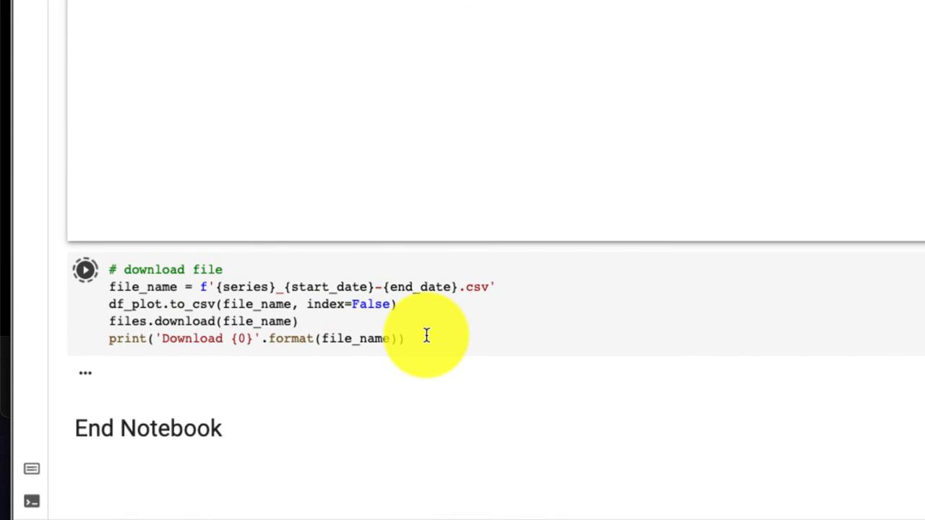
pyautogui.click(84, 270)
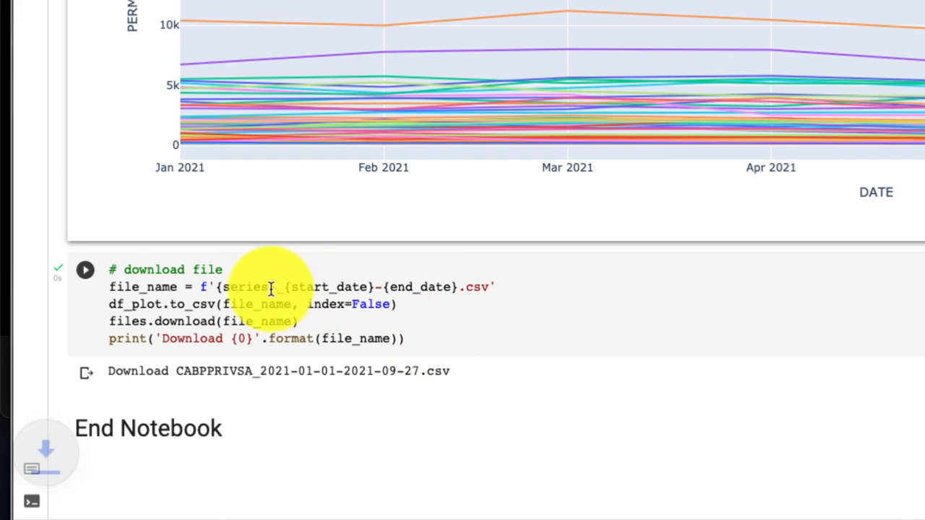
pyautogui.click(85, 269)
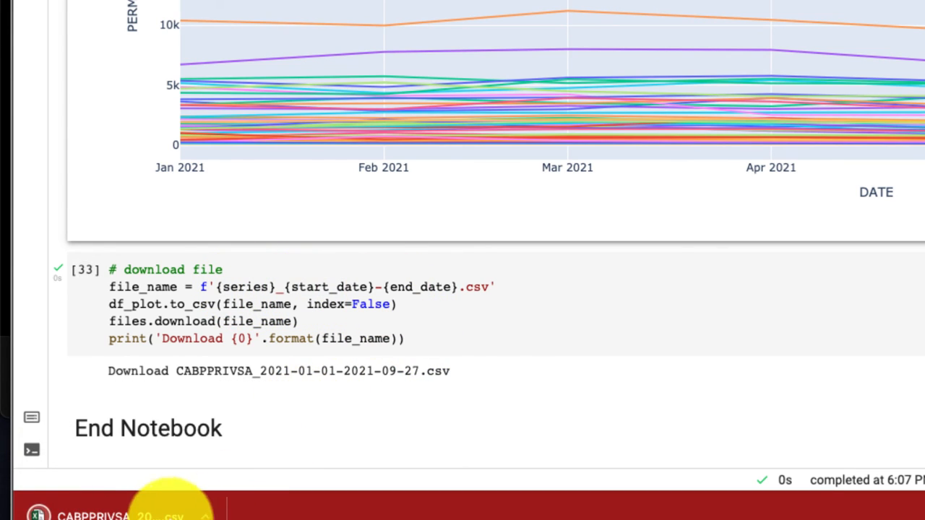